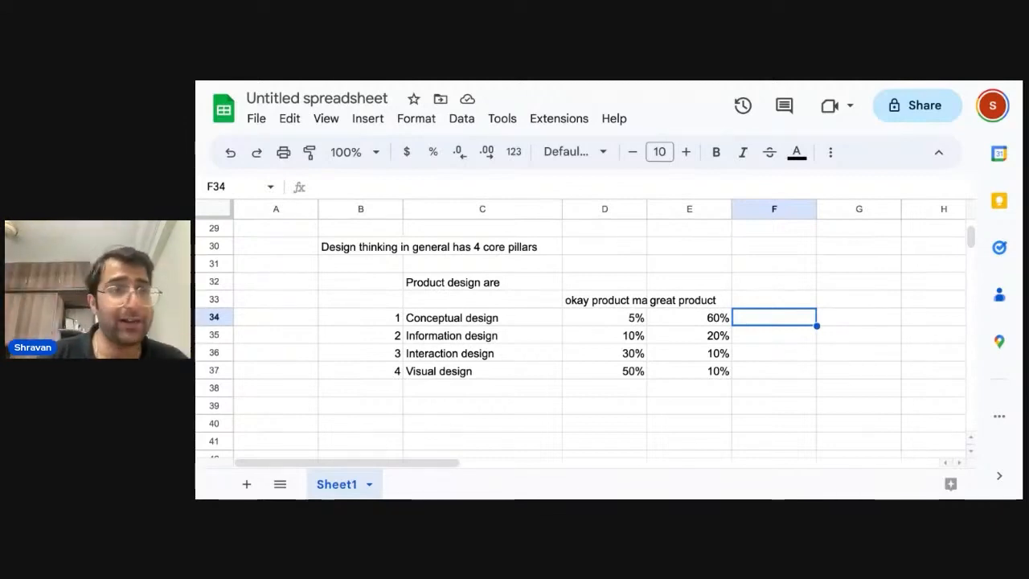
- Begin C39: a product design problem is how you effectively lay out a product using product design principles
click(482, 405)
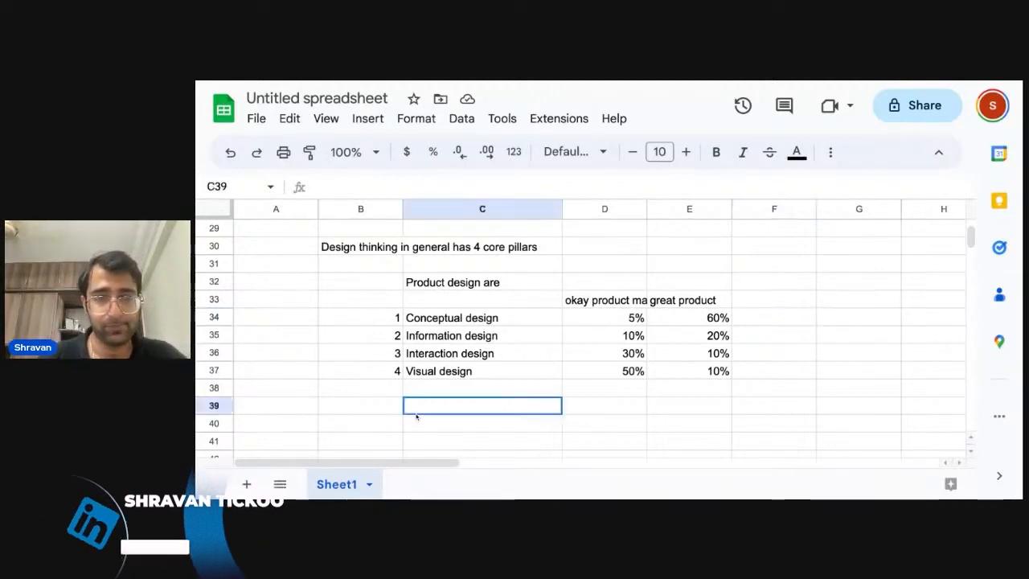
text(A product)
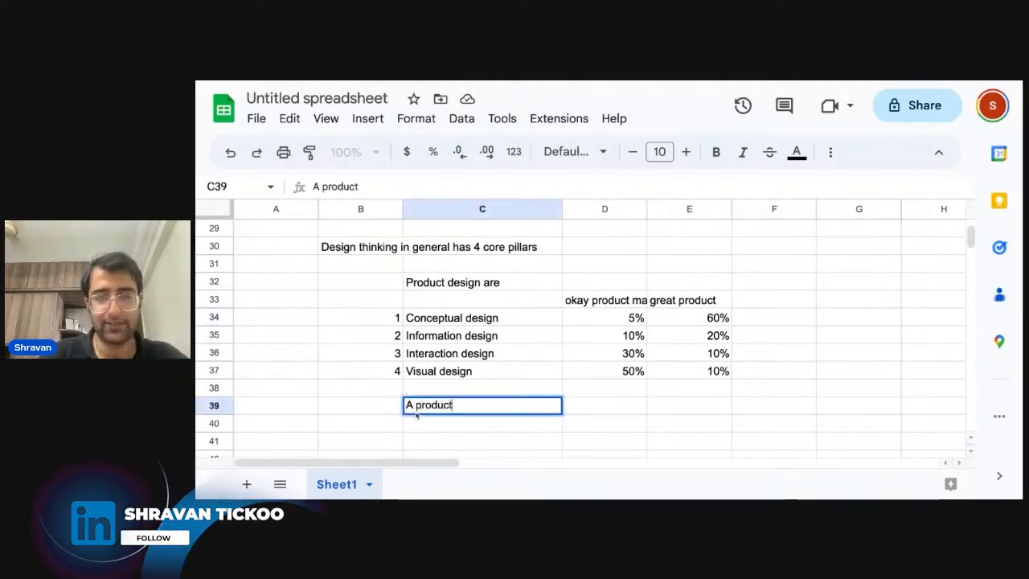
text(design)
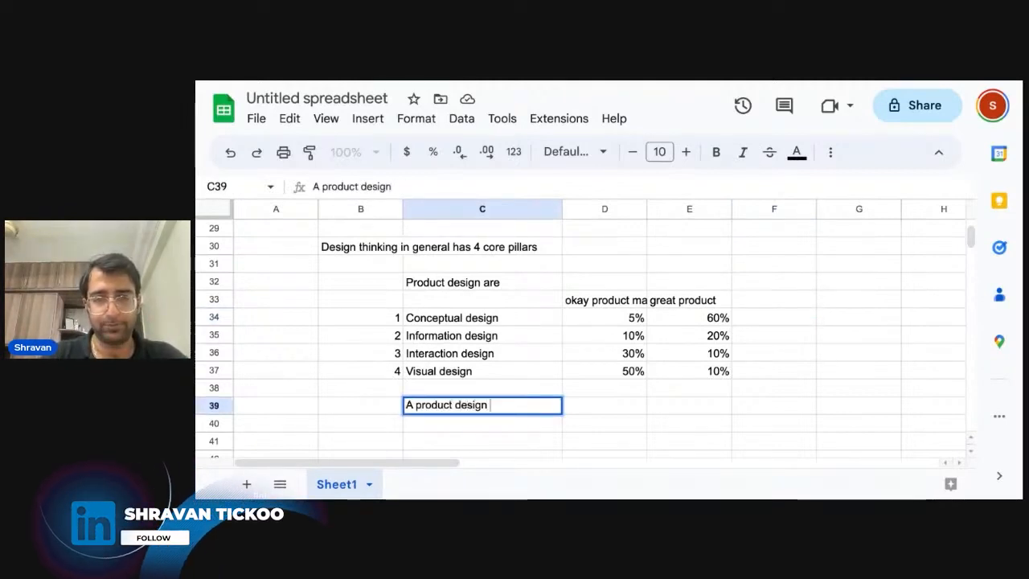
text(proble)
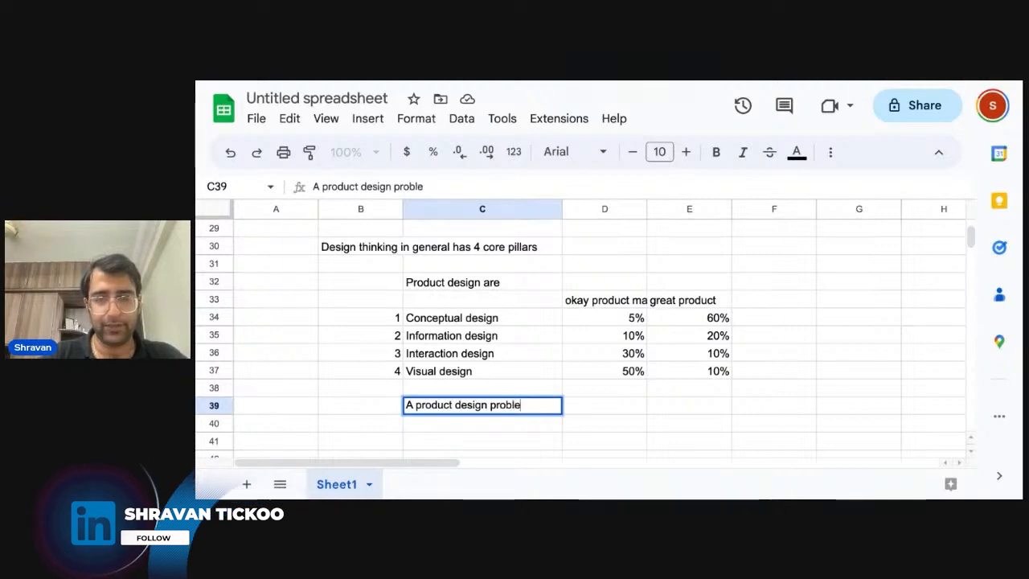
text(m)
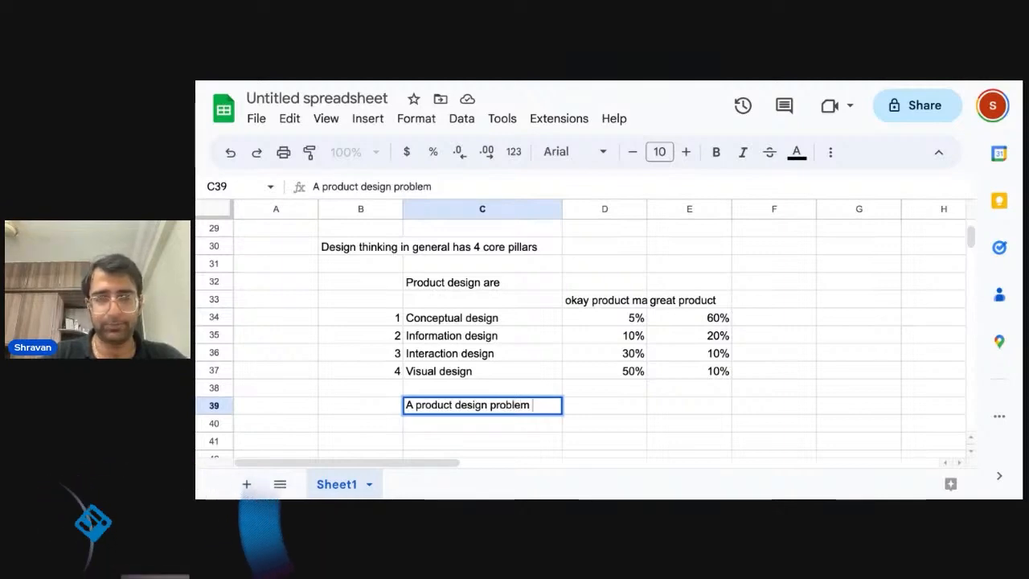
text(is about how do)
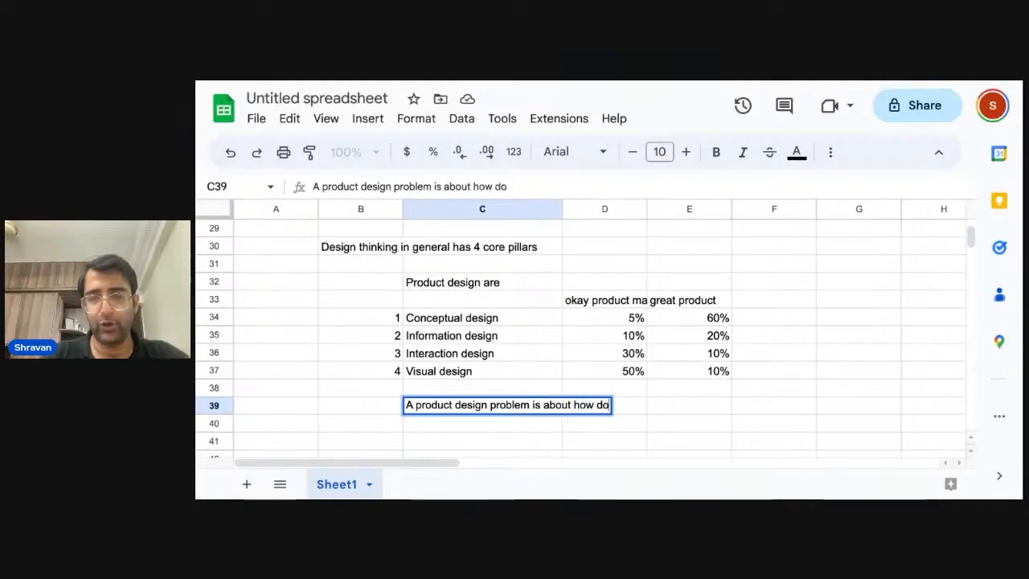
text(you effectively translate)
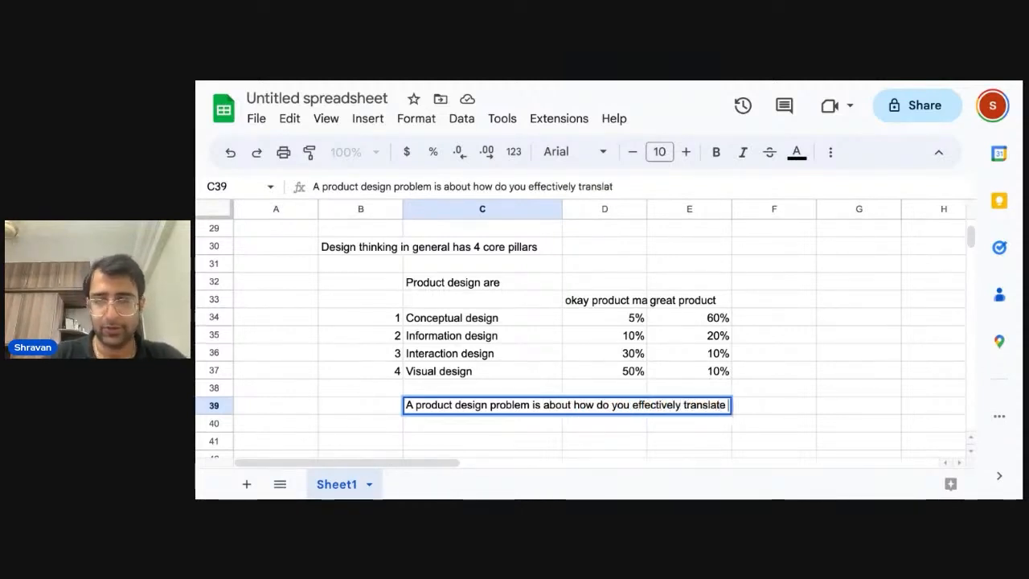
text(your product layer solution)
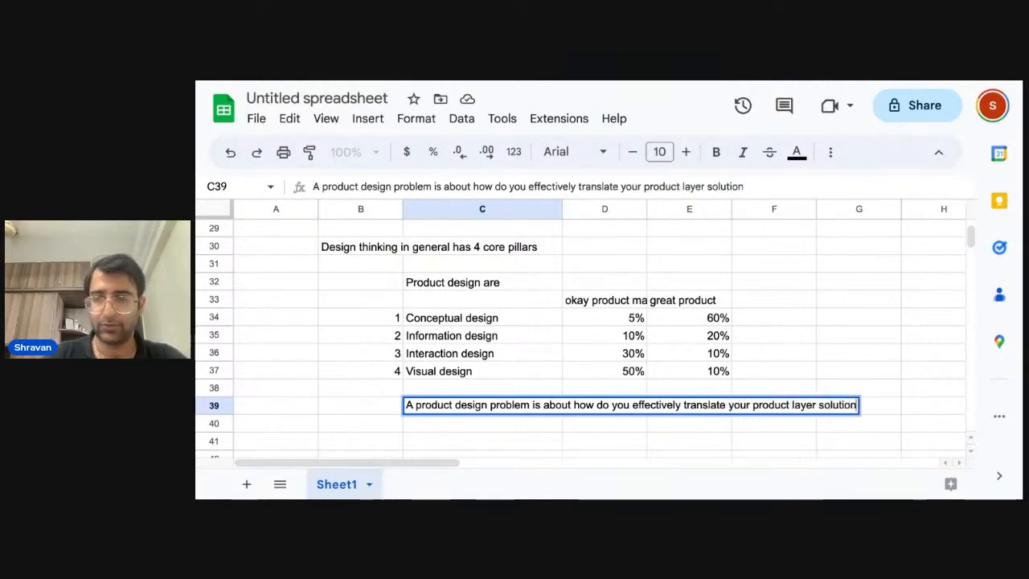
text(- using the)
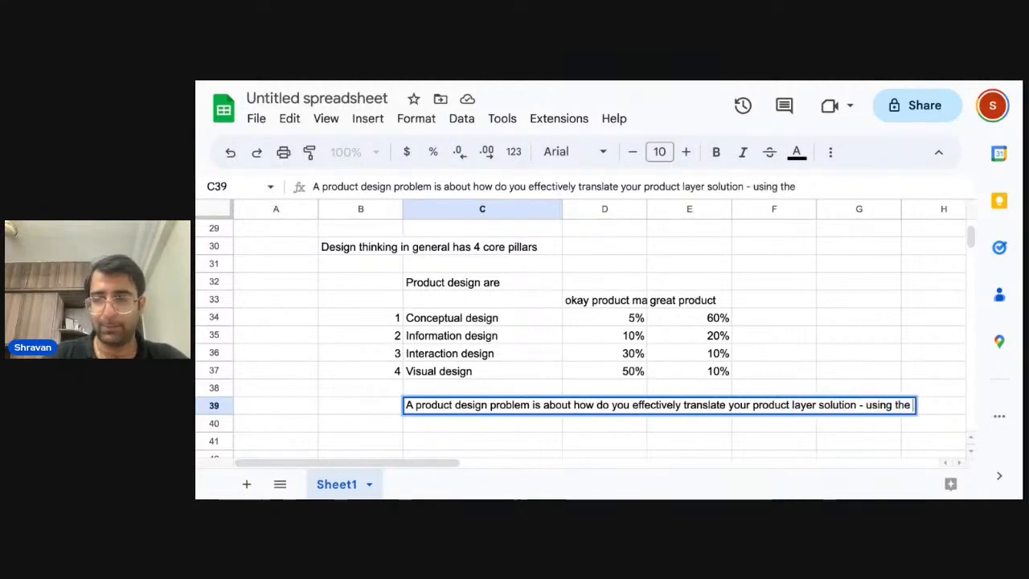
text(principles of)
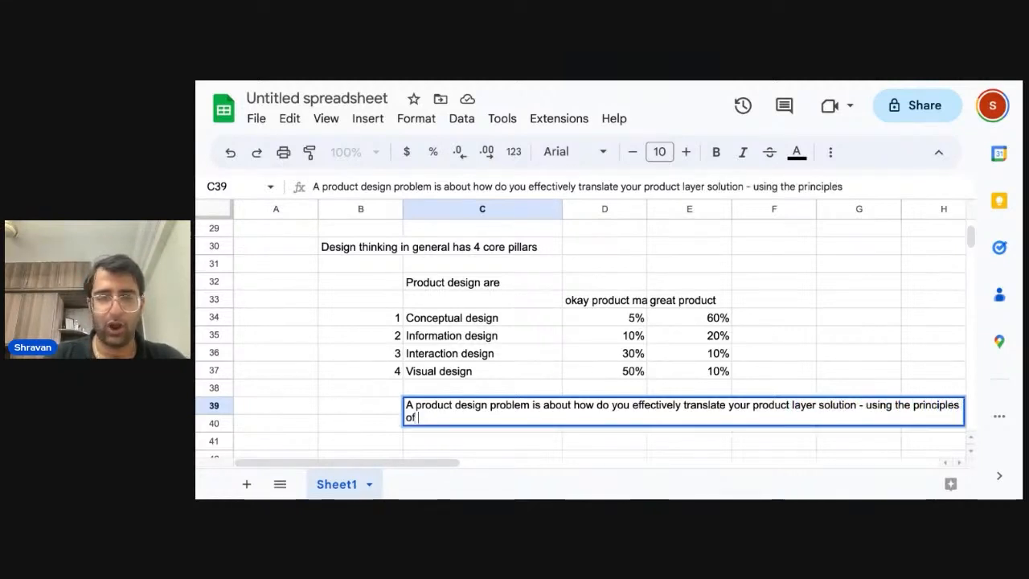
text(Product d)
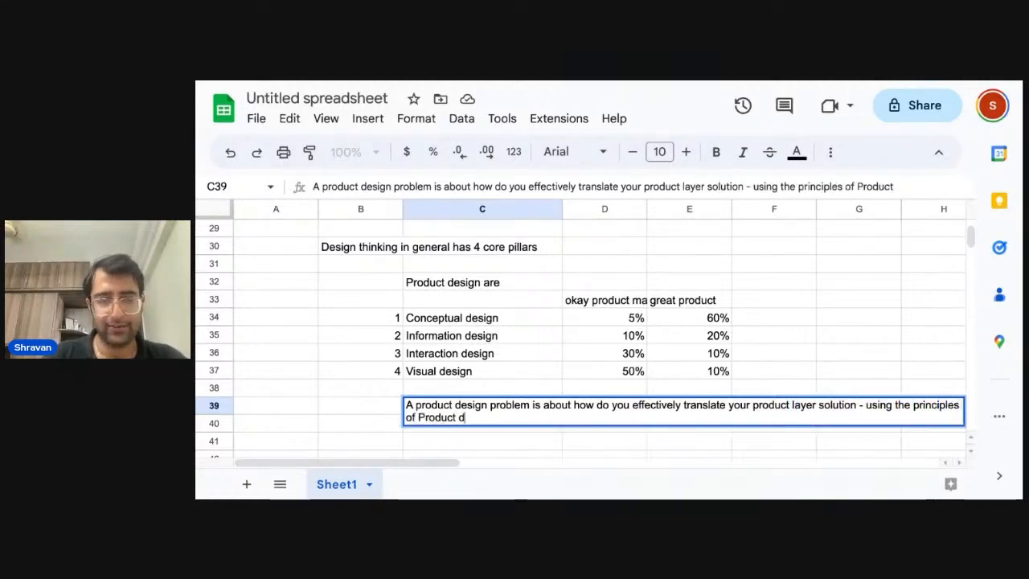
text(esign which is)
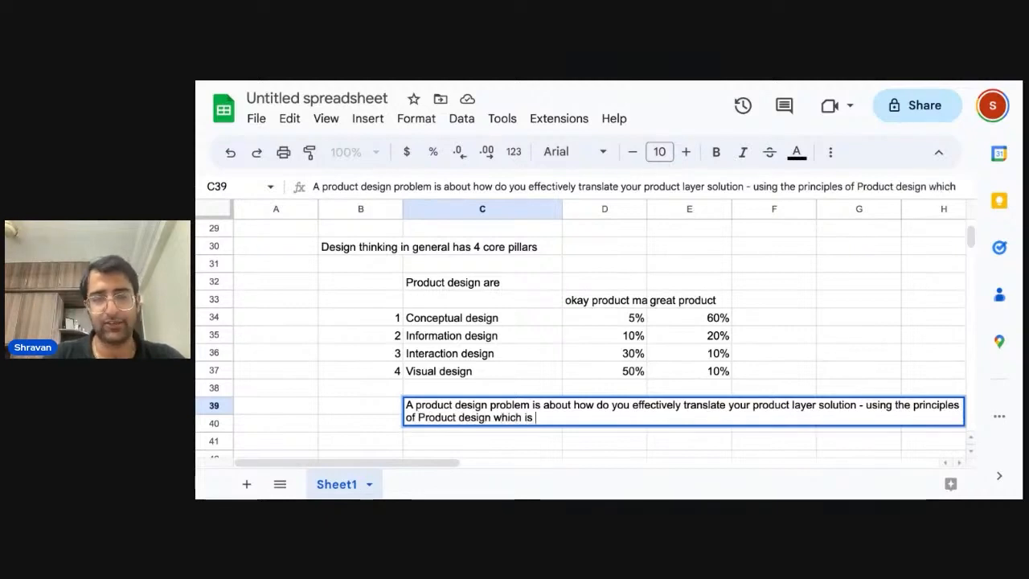
- Continue the definition citing CD, ID, INT D, VD to design the product layout with least possible effort
text(C D ,)
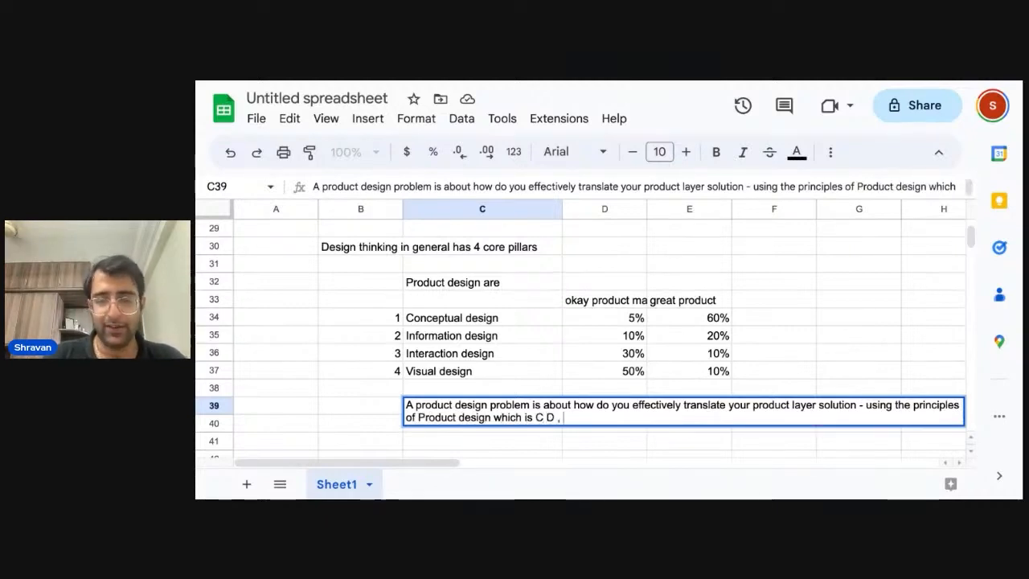
text(I D , IN)
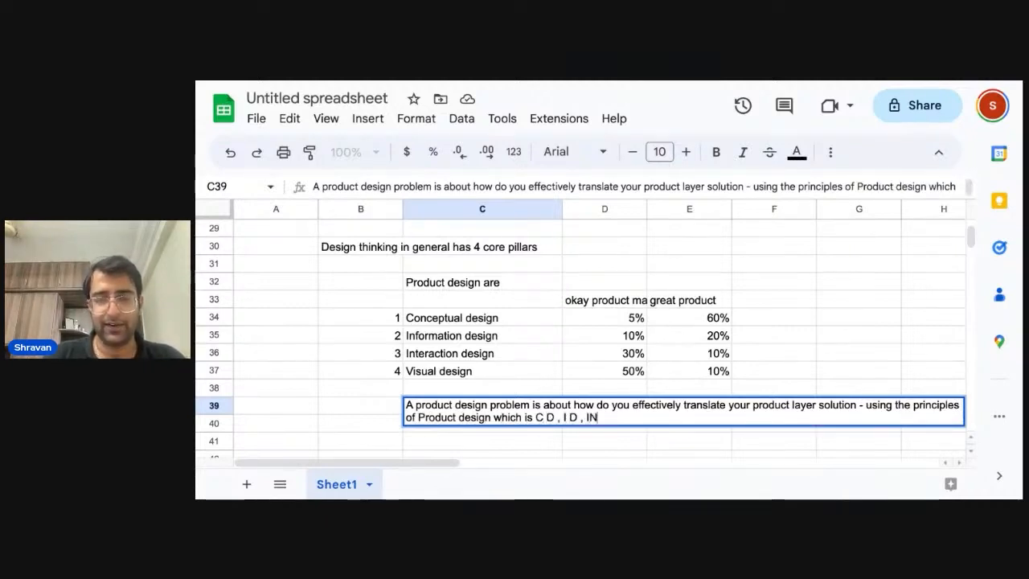
text(R D)
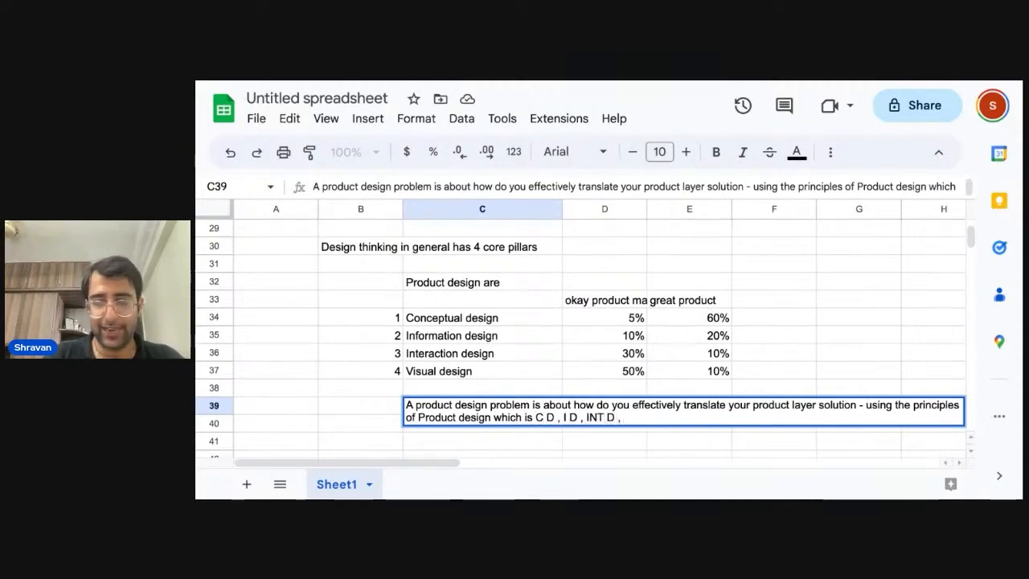
text(VD ,)
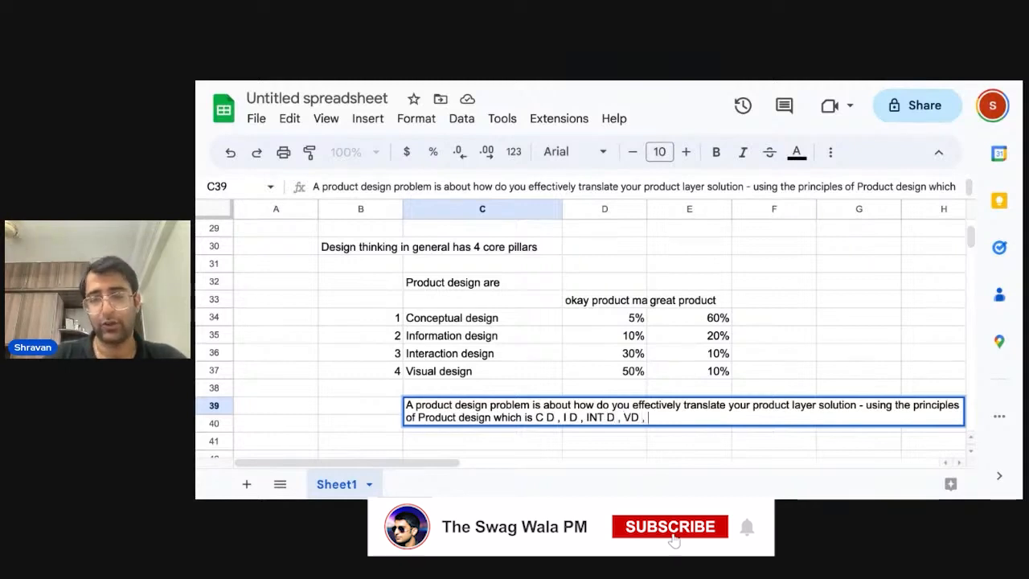
text(TO come up w)
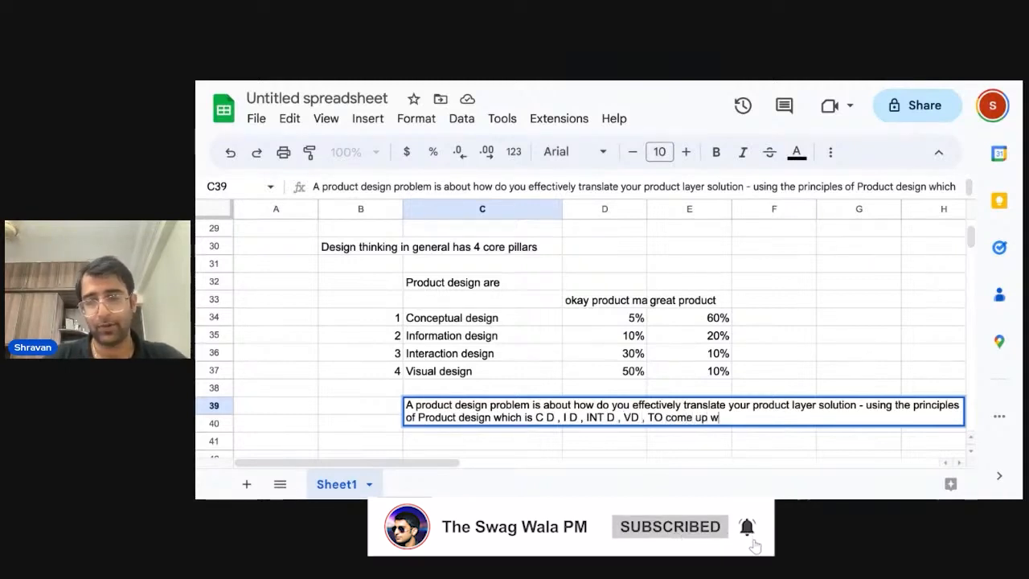
text(ith a design layer which communciates the v)
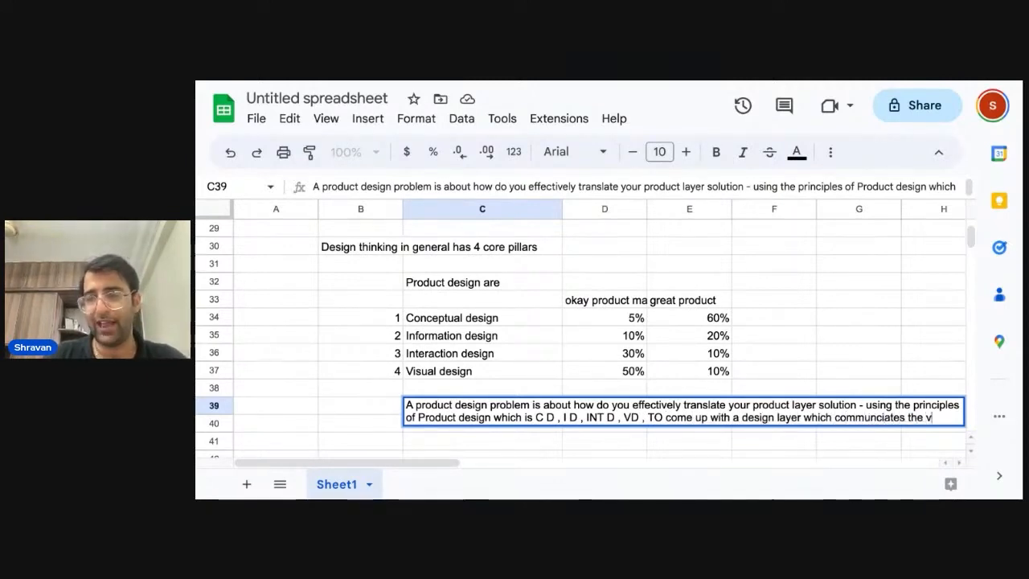
text(alyue)
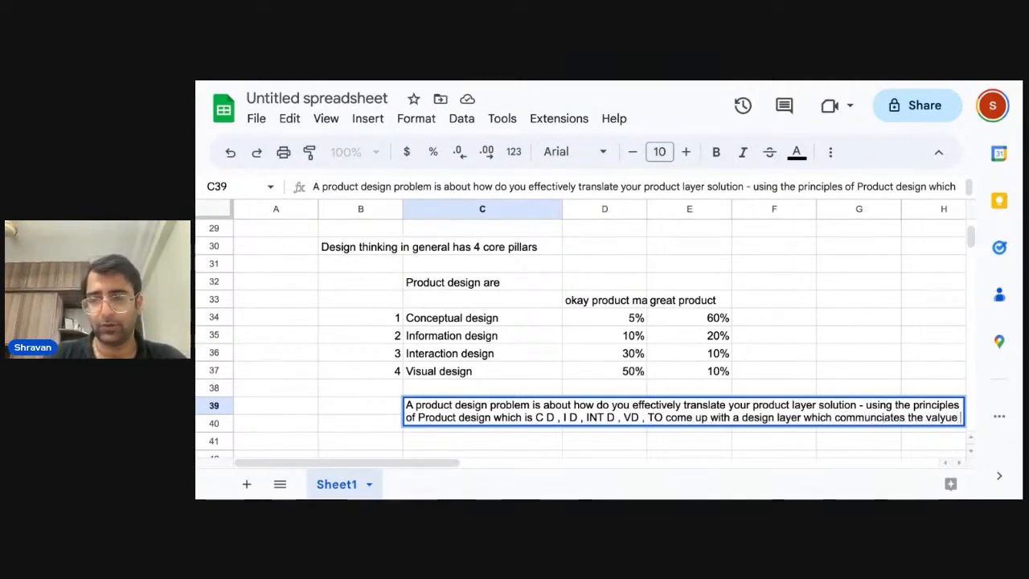
text(of)
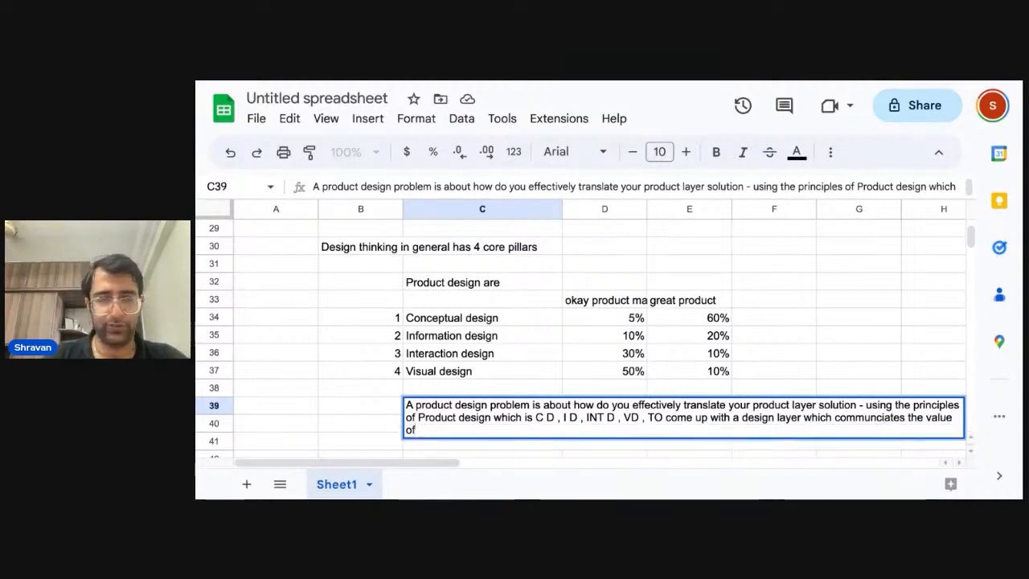
text(the prodi)
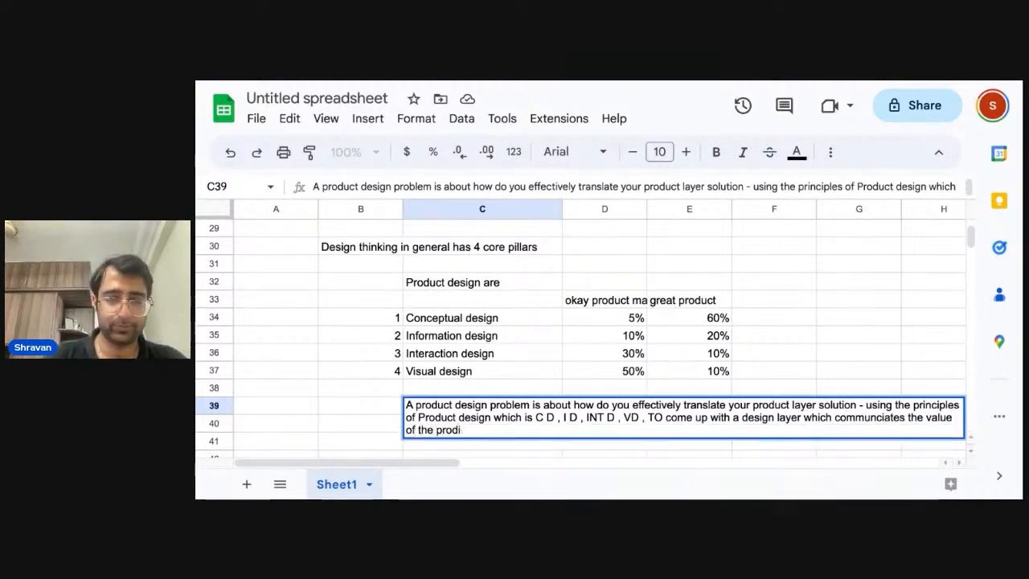
text(uct in the le)
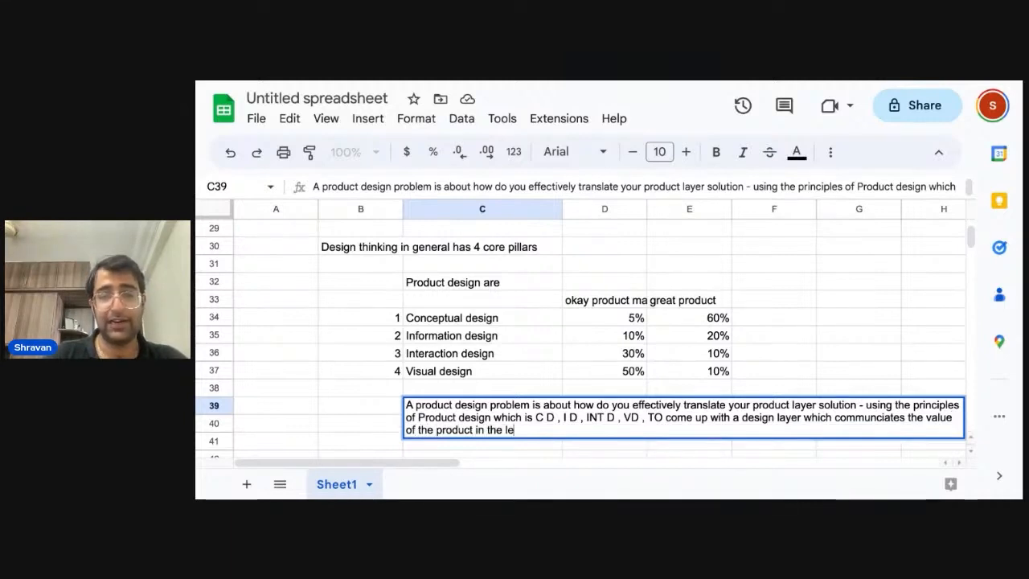
text(ast possible ef)
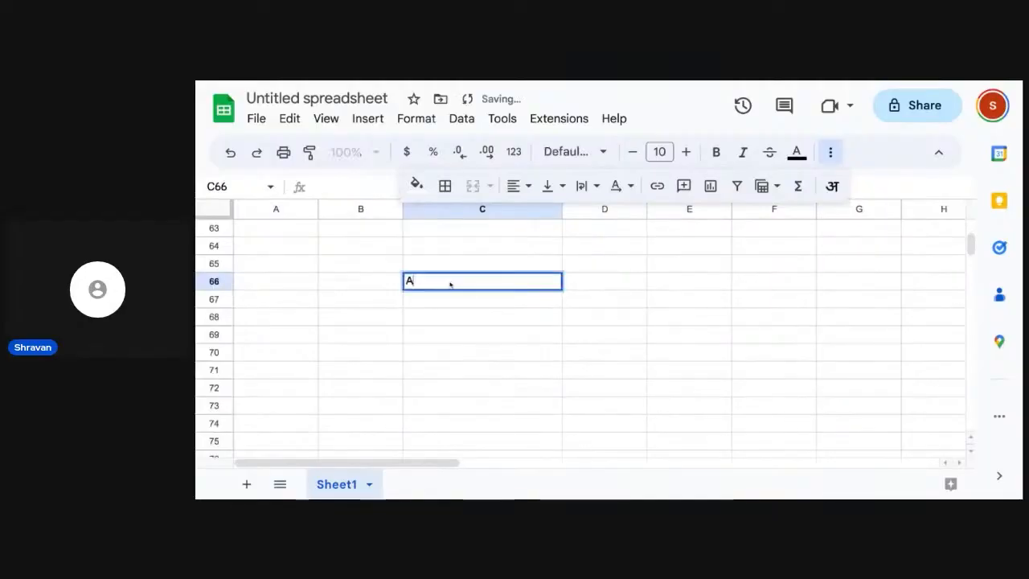
- Finish row 68: assume you are a PM for DLF told of a large market in India for blind people using bathrooms
text(ssume you a)
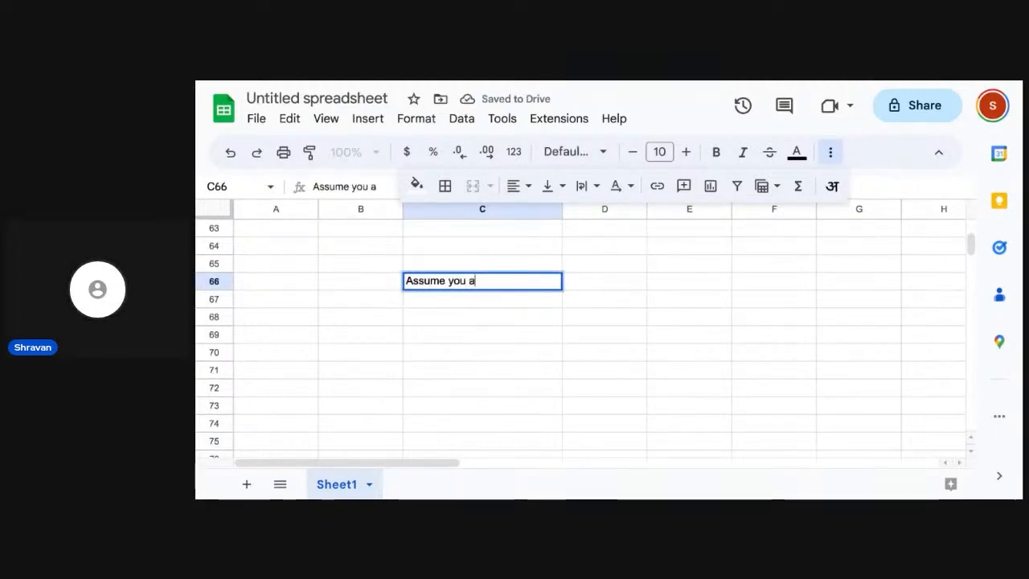
text(re a PM for)
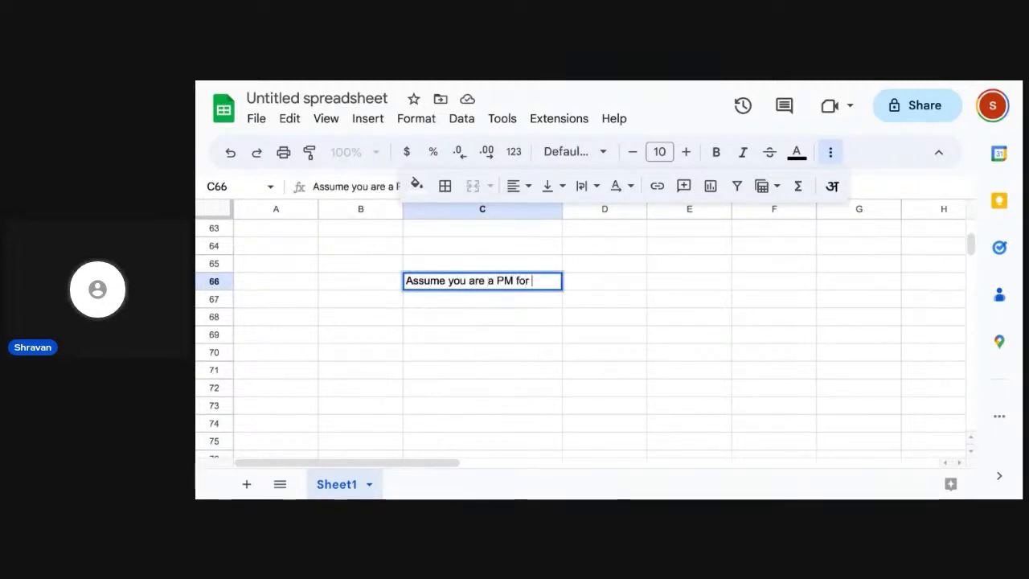
text(DLF)
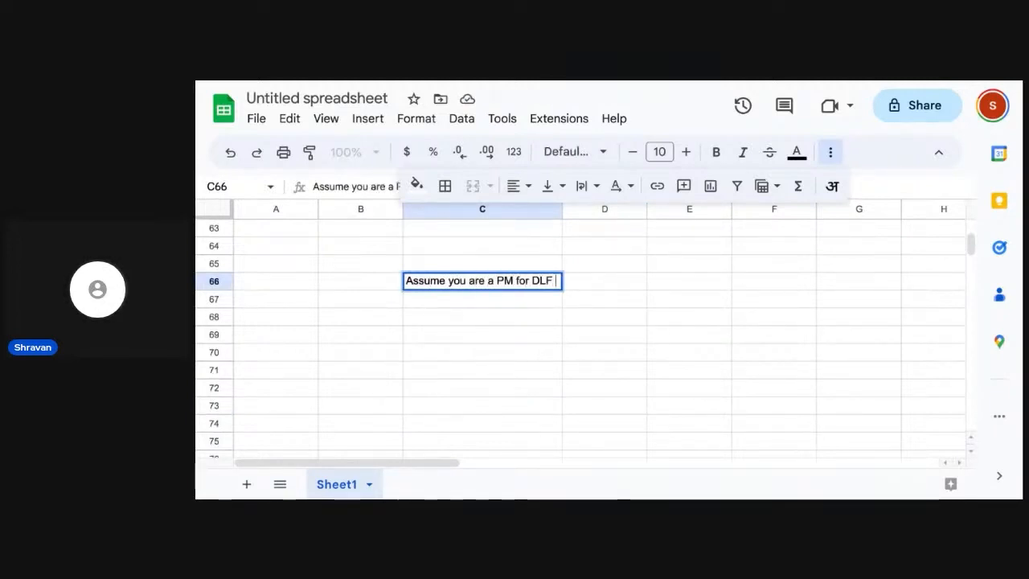
text(- REAL ESTATE COMPANY)
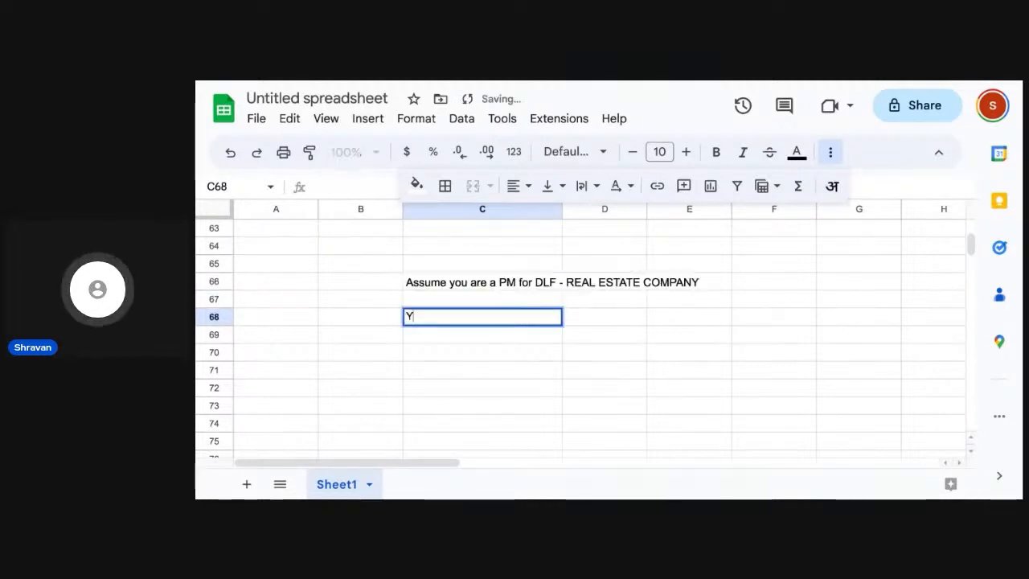
text(ou are to)
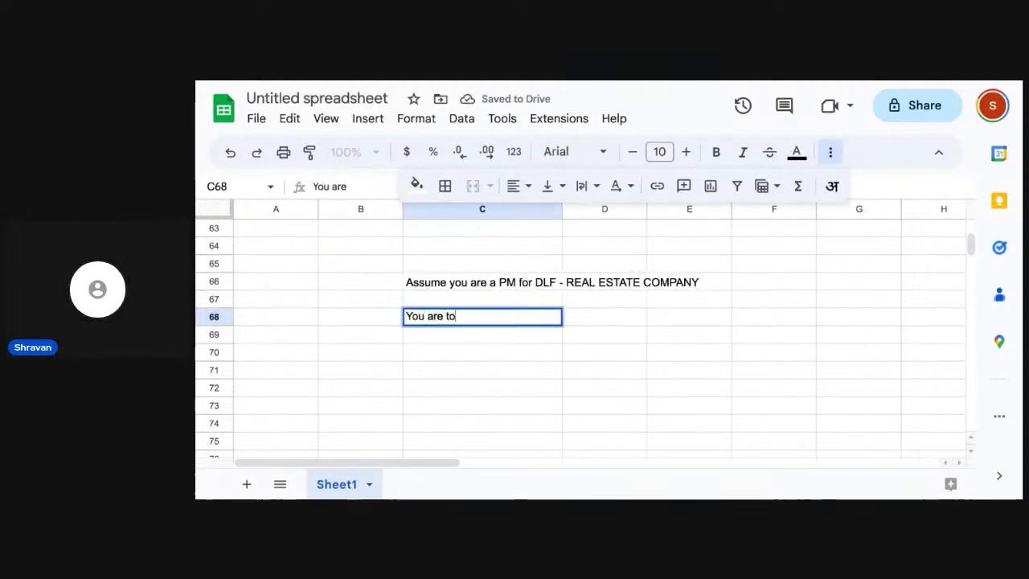
text(ld that -)
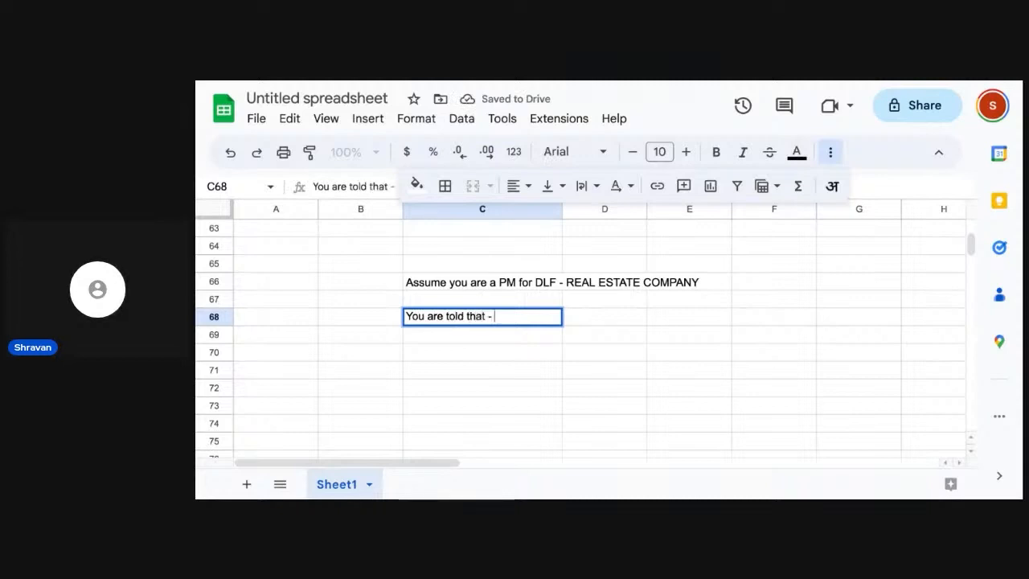
text(there is a large market based)
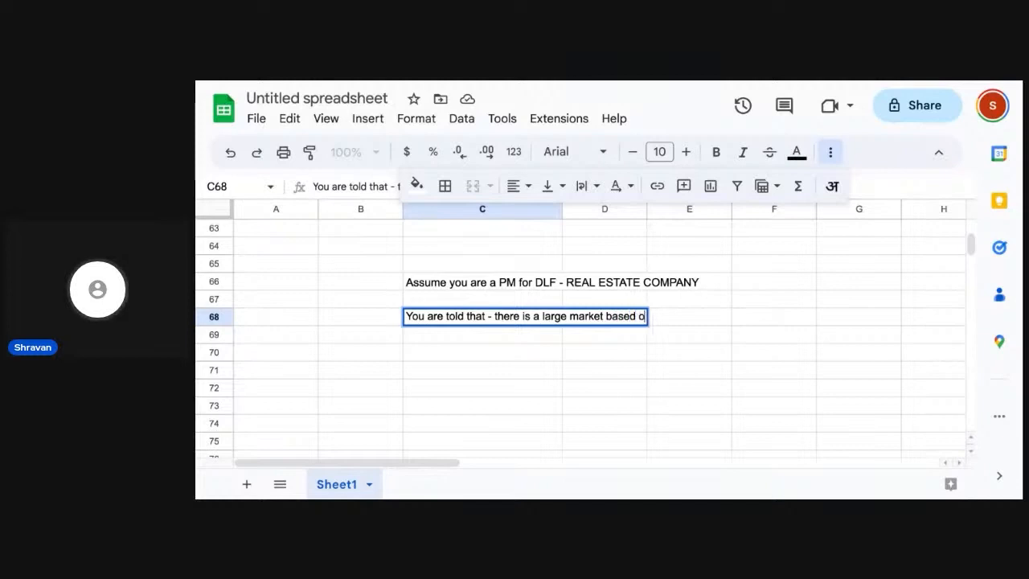
text(out of india for blind peopl)
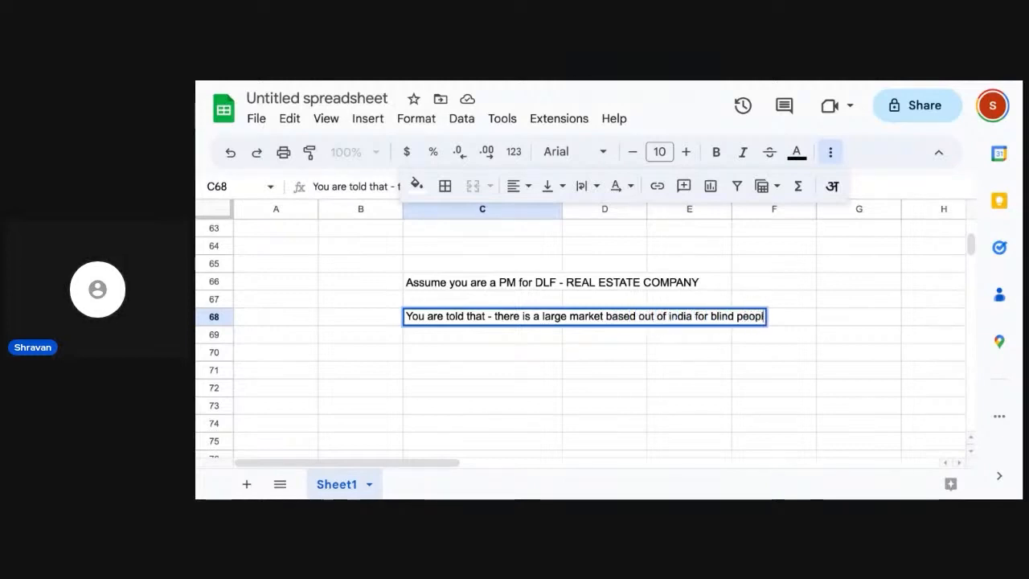
text(using bathroom)
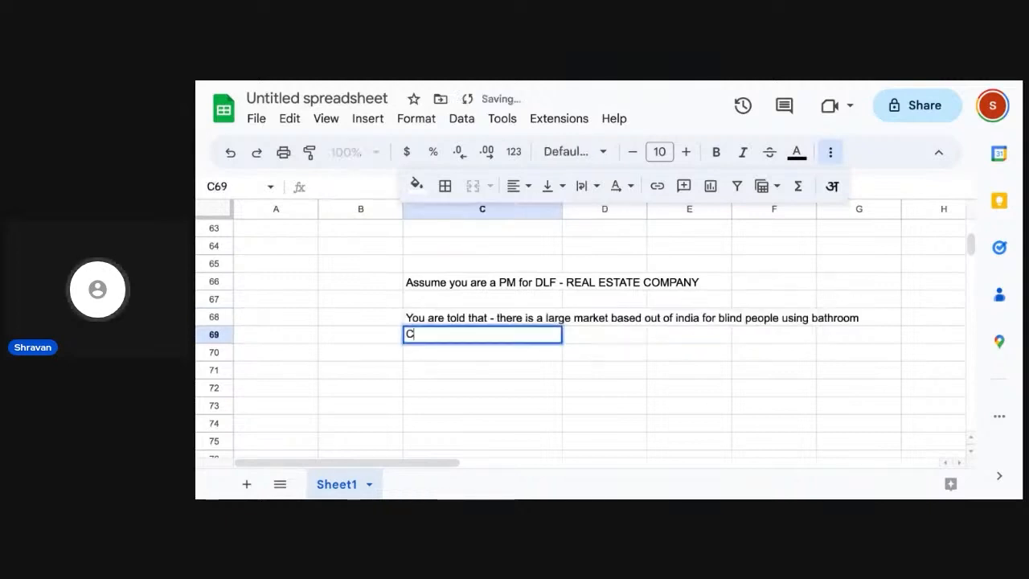
- Write in C69 that blind users currently need someone to guide them, which hurts their confidence
text(Currently the p)
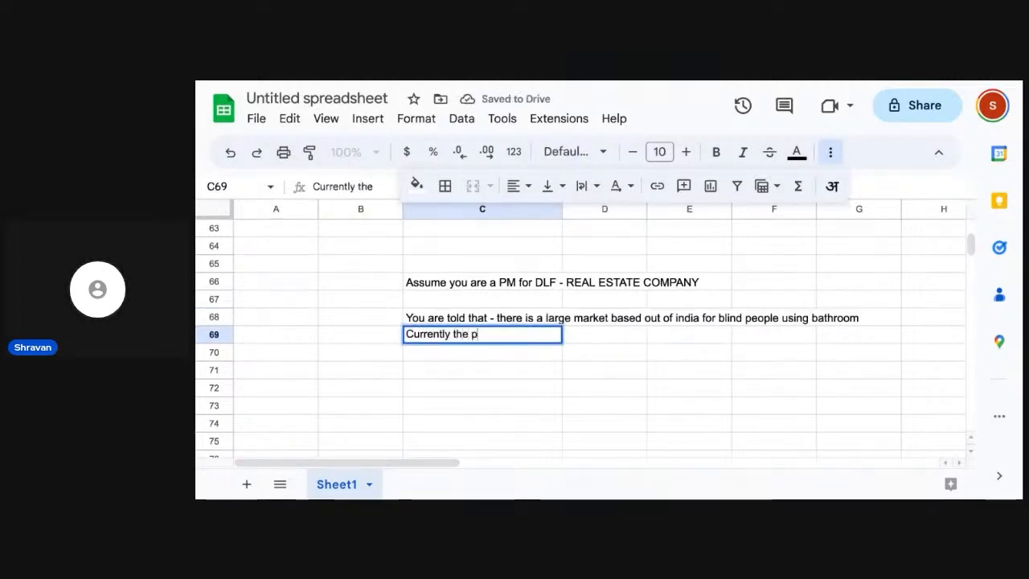
text(roblem is they ar)
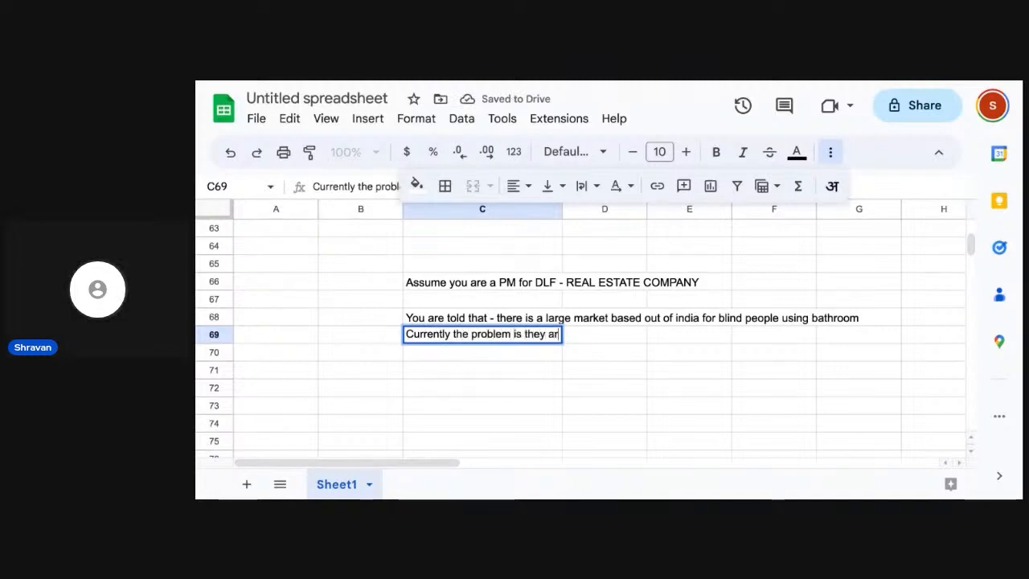
text(e e)
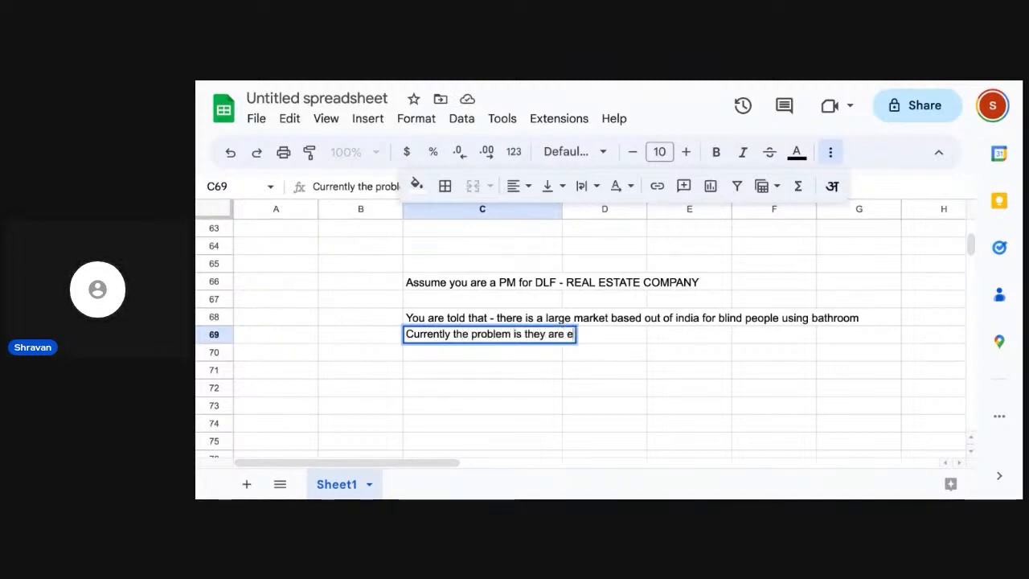
text(ffectively in n)
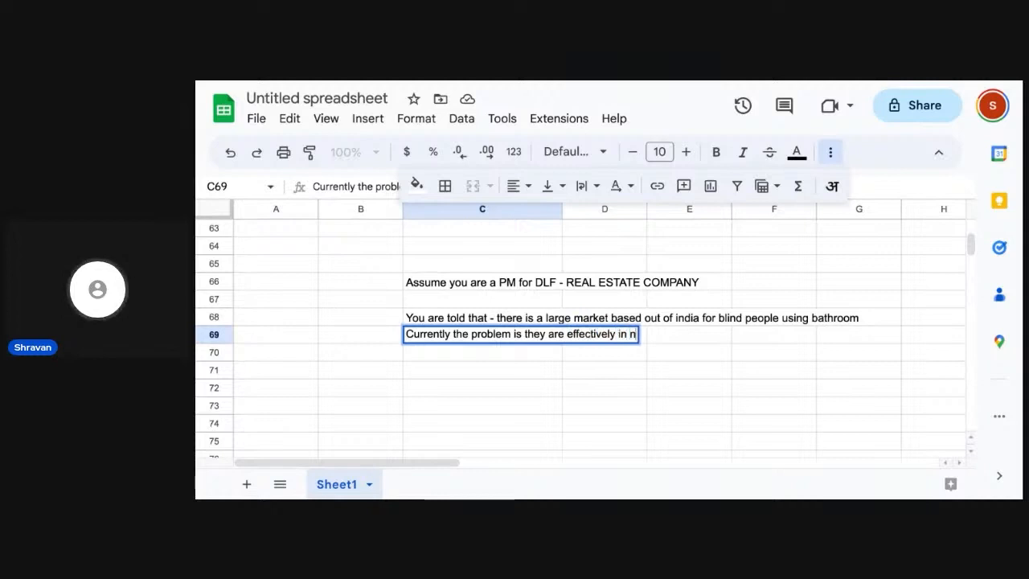
text(ed of someone else to guide)
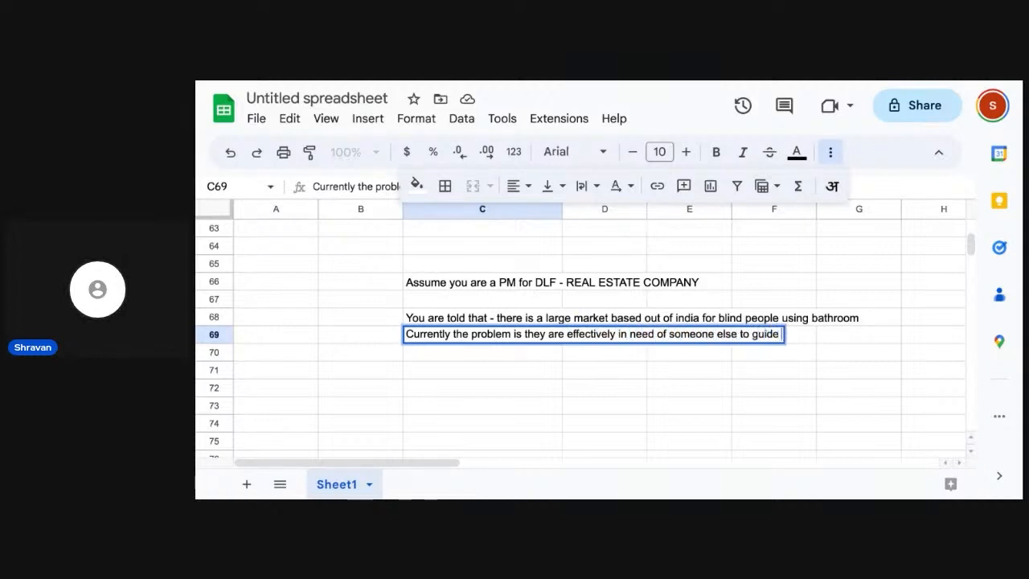
text(them which ela)
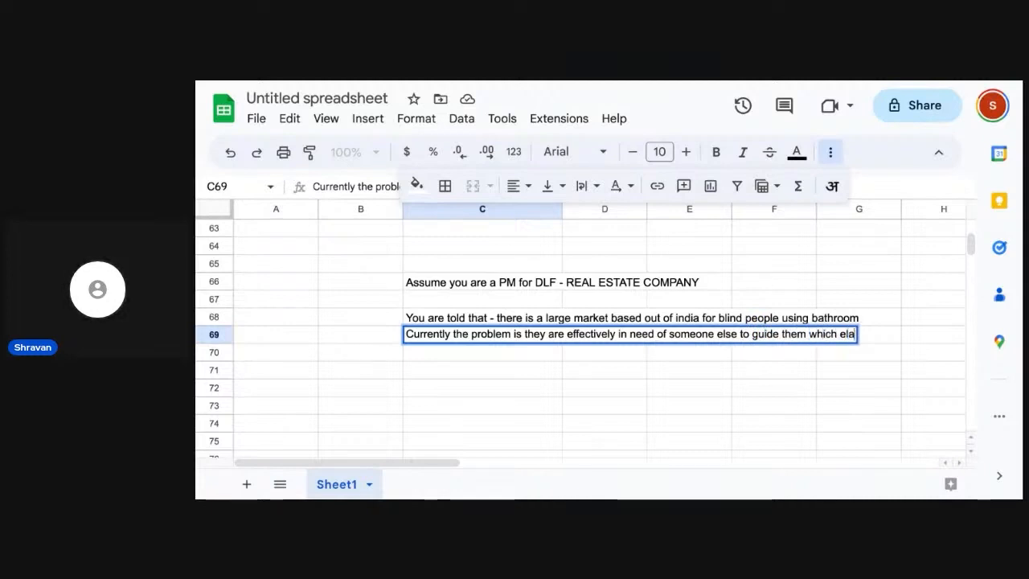
text(lead to no confidence build)
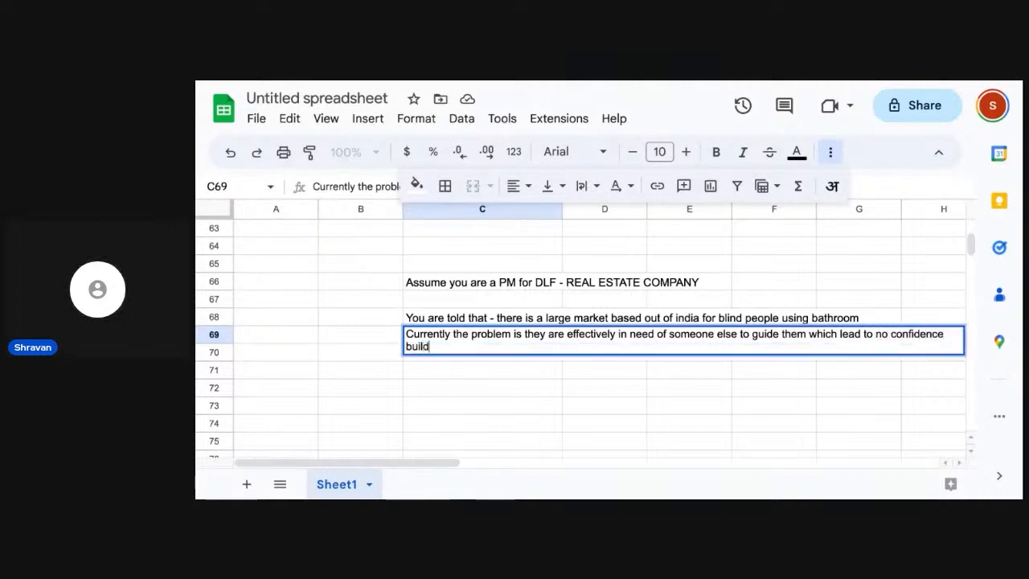
text(, maki)
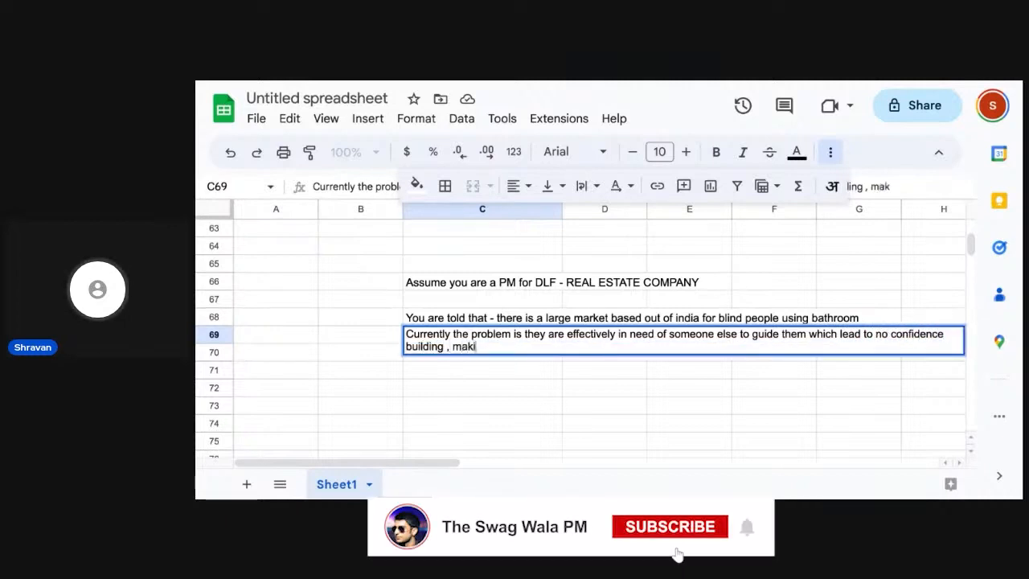
text(ng them belive they are im)
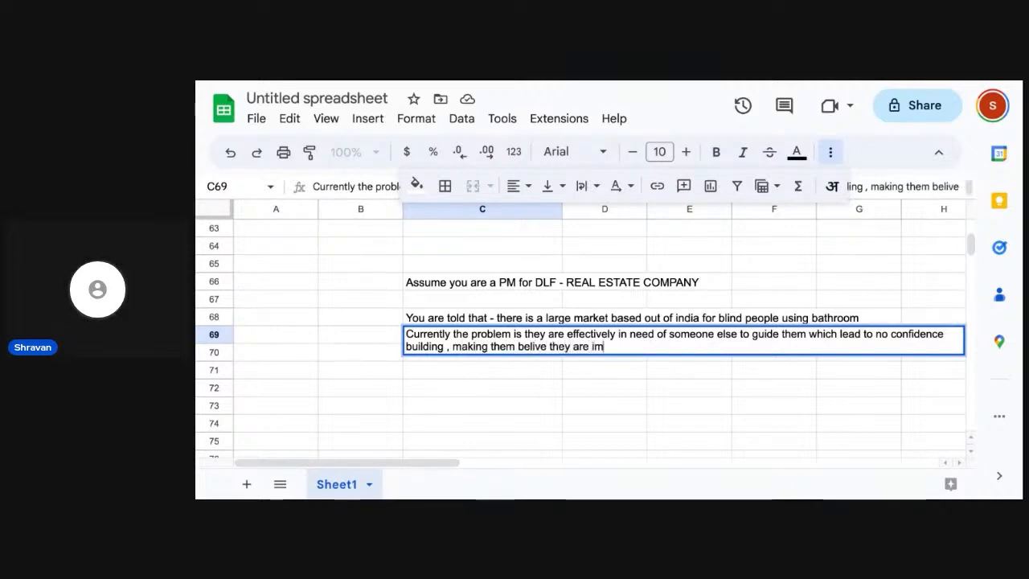
text(paio)
click(483, 369)
text(Design a bathroom)
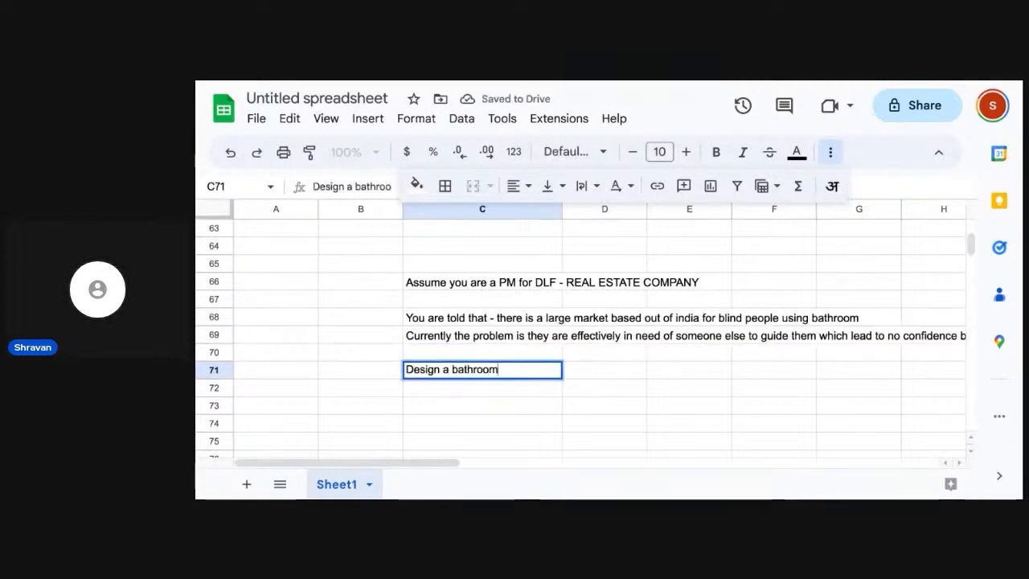
- Complete C71: design a bathroom for blind people so they can effectively use it on their own
text(for blind p)
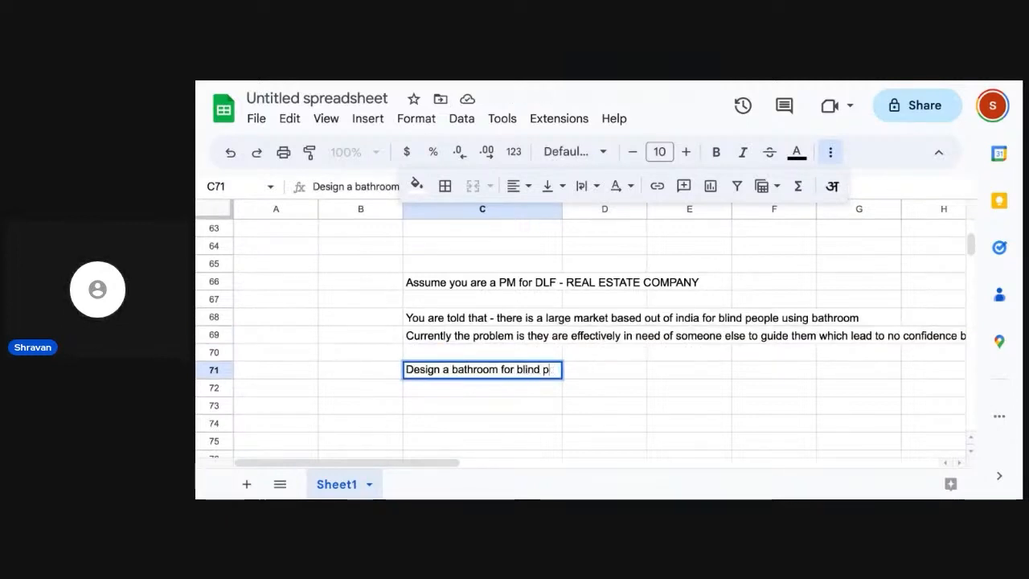
text(eople so that they)
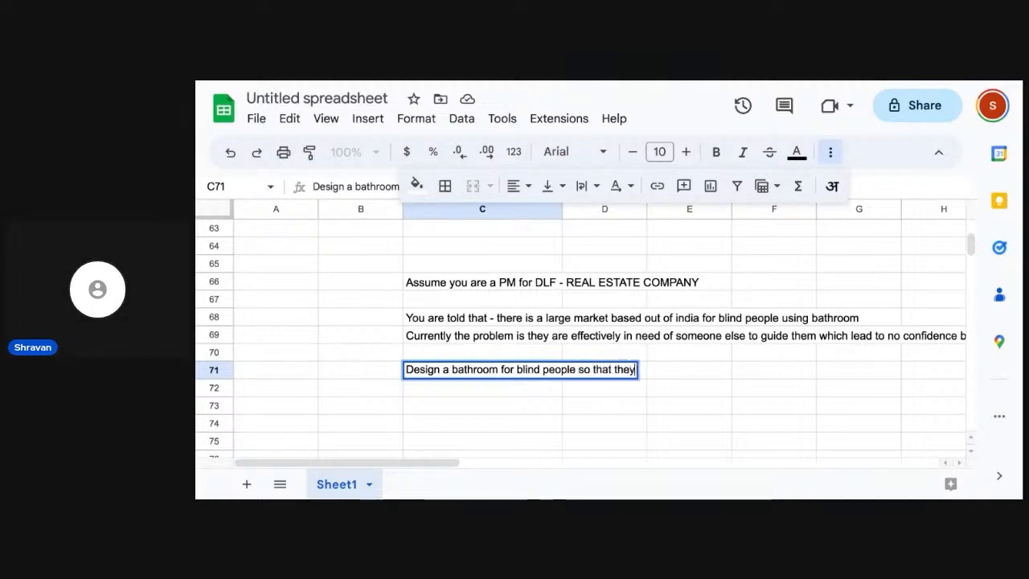
text(can effectively use)
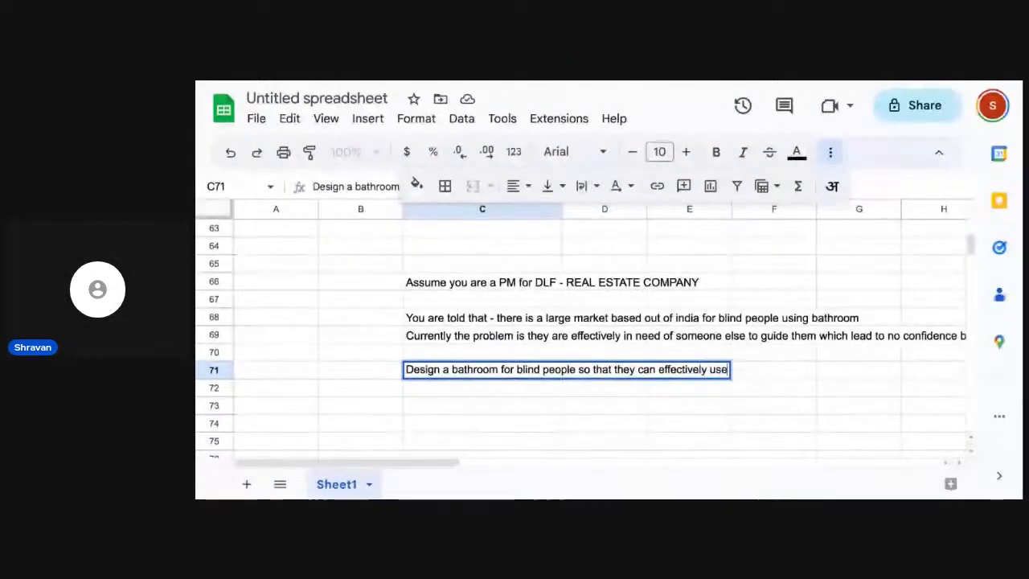
text(the bathroom on their own)
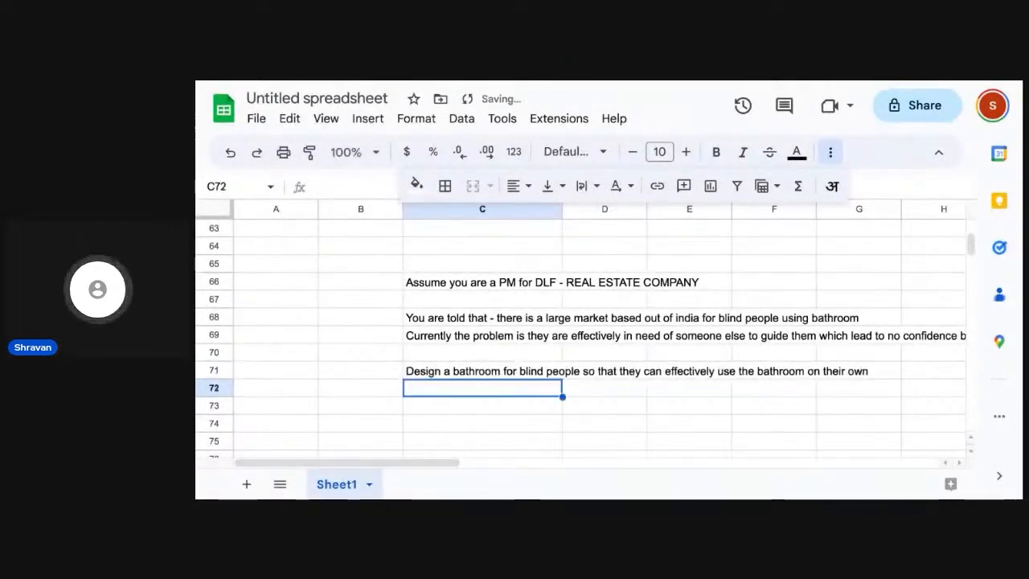
- Write in C73 constraints ruling out outlandish solutions like a moving chair or AI figuring out what to do
text(Const)
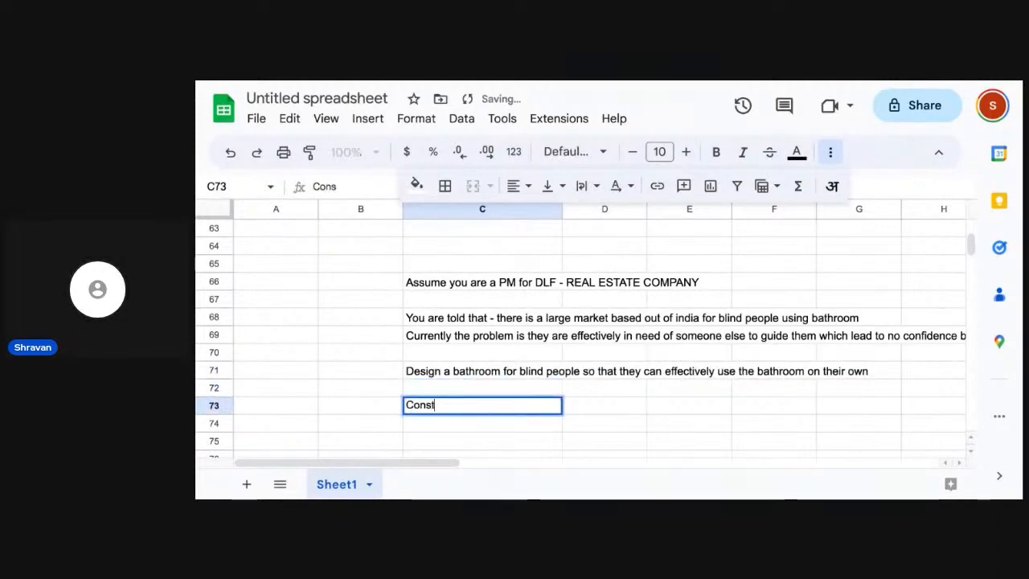
text(raints - dongt)
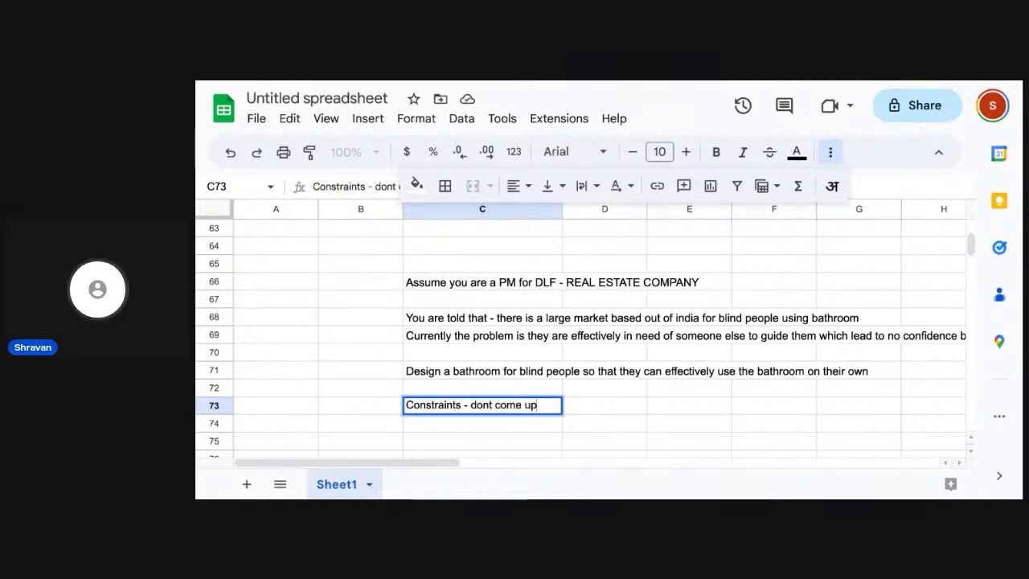
text(with outlandish)
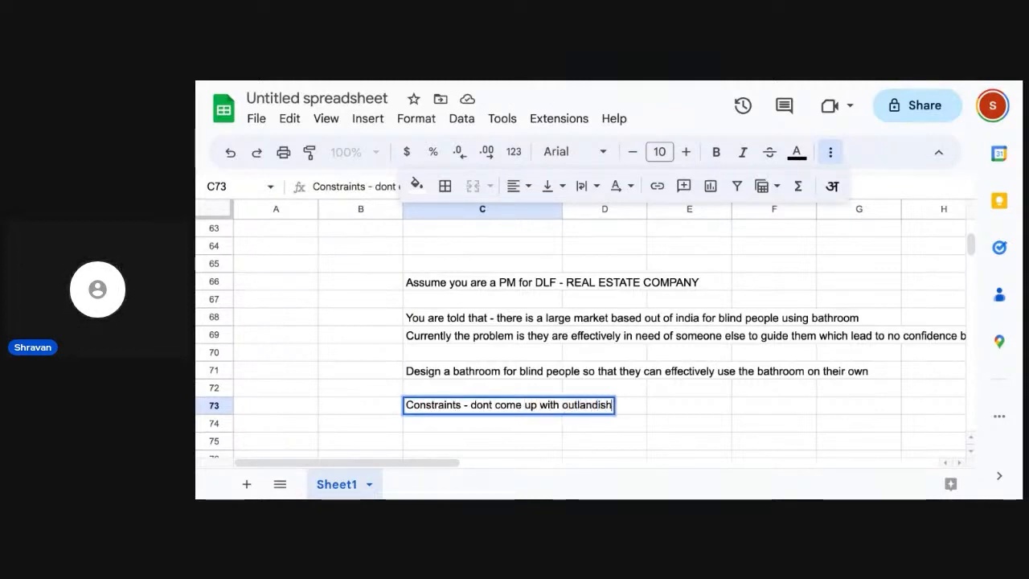
text(solutions such)
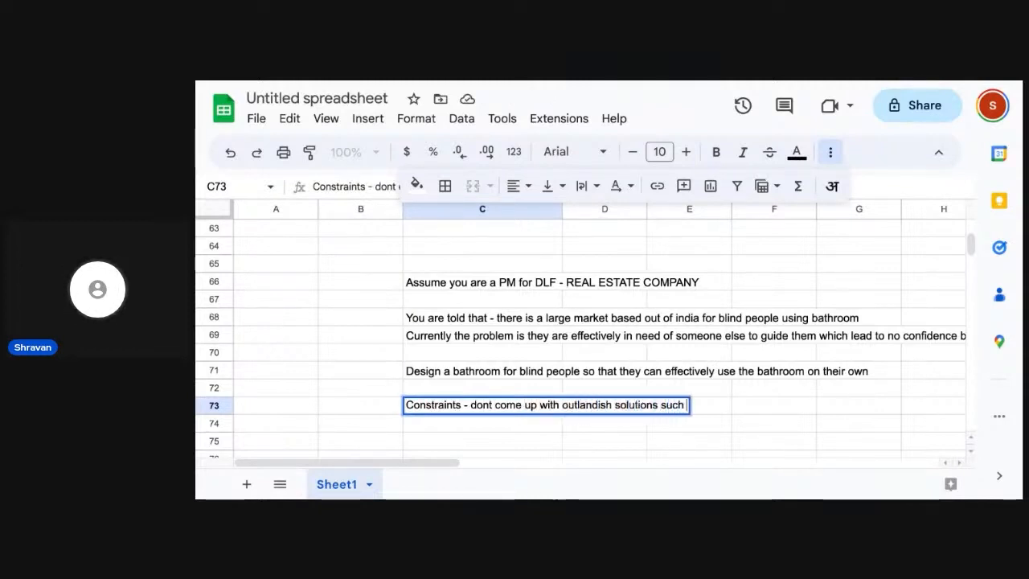
text(as I will bui)
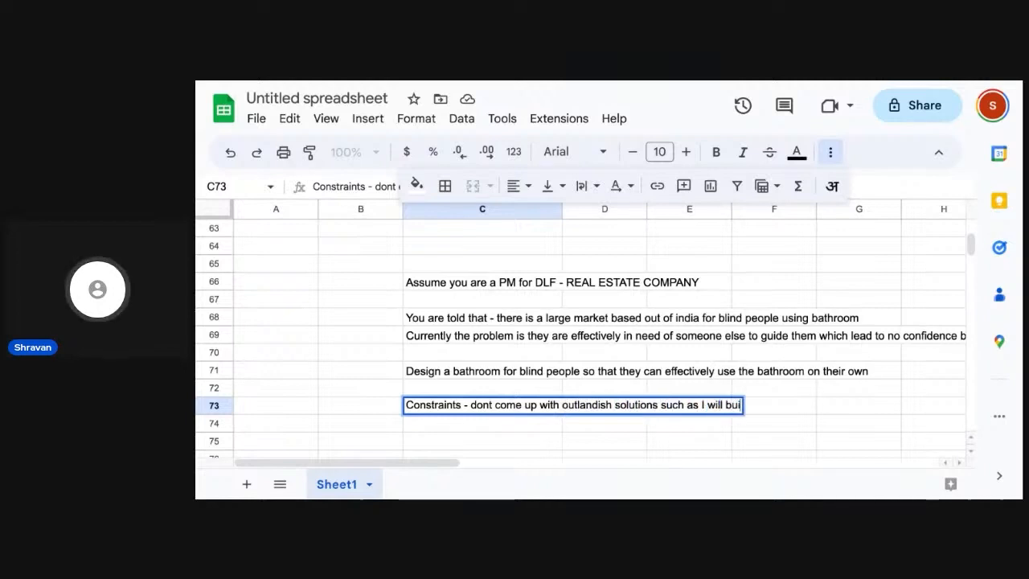
text(ld a mod)
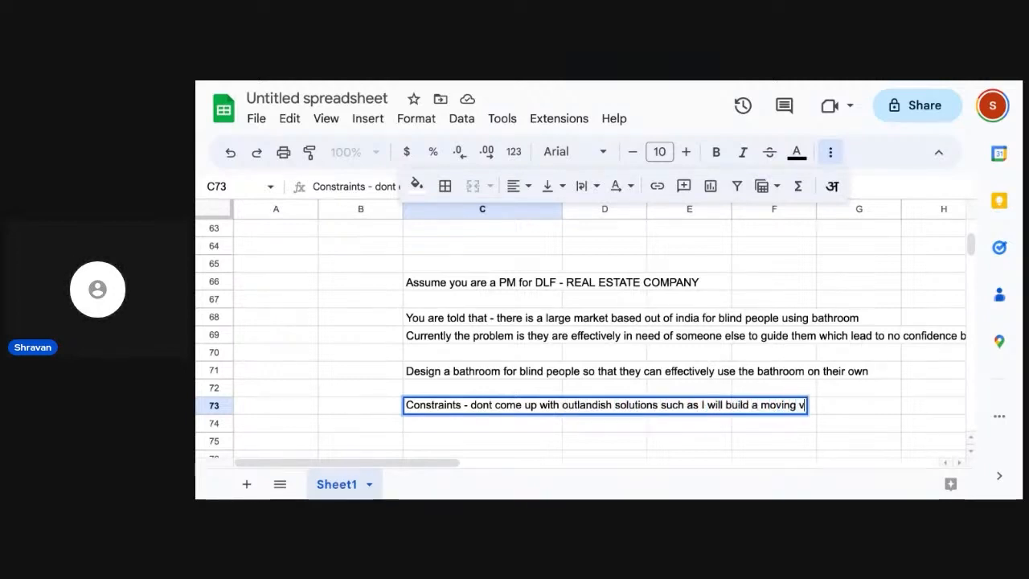
text(chair and ui)
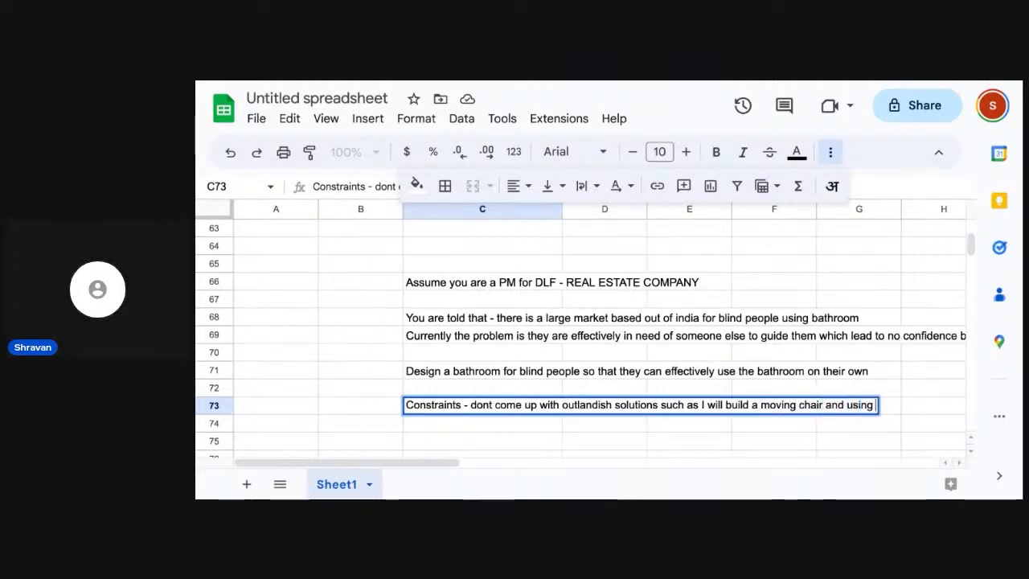
text(AI it will)
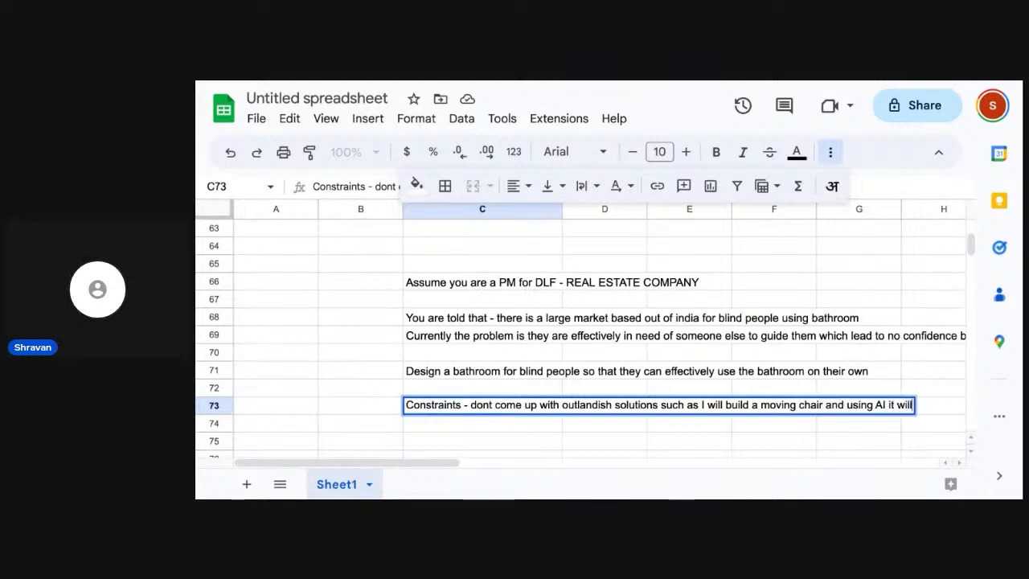
text(figure out wh)
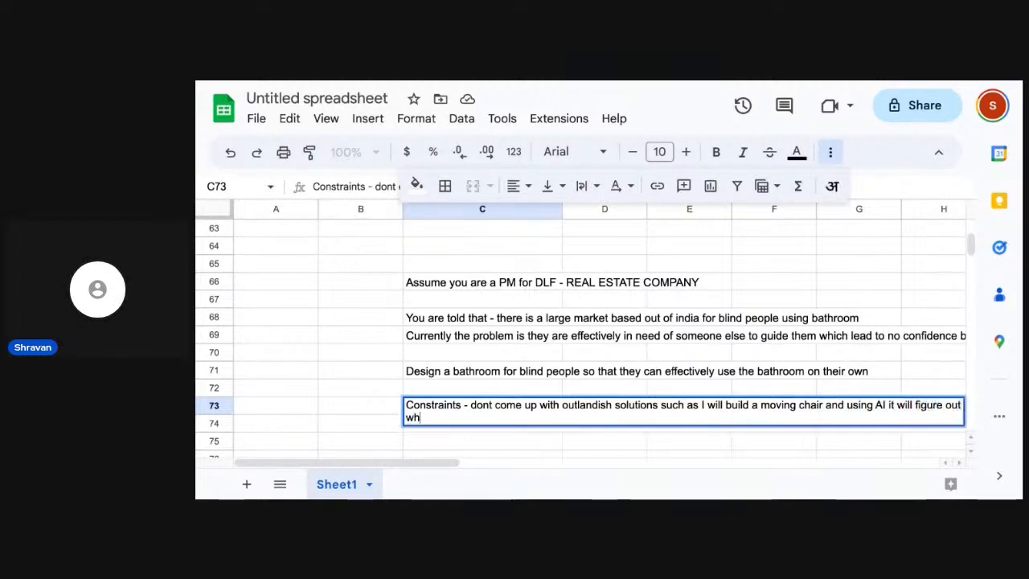
text(at to)
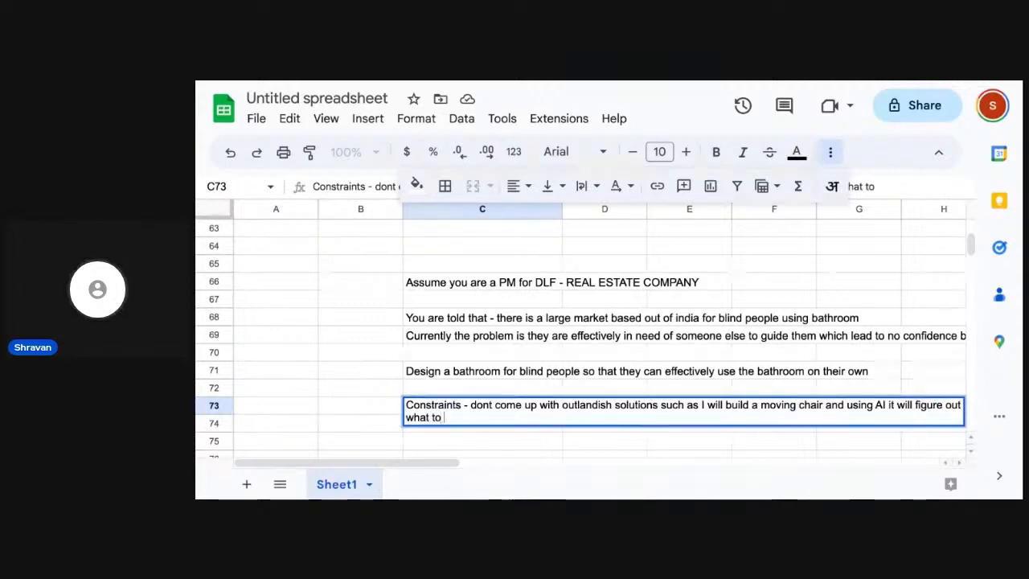
text(do)
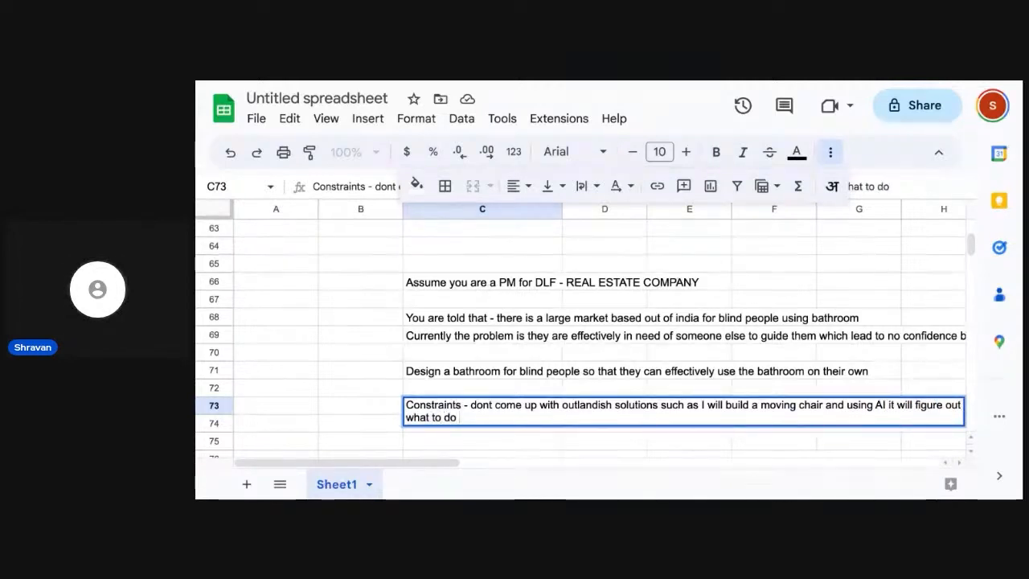
click(482, 369)
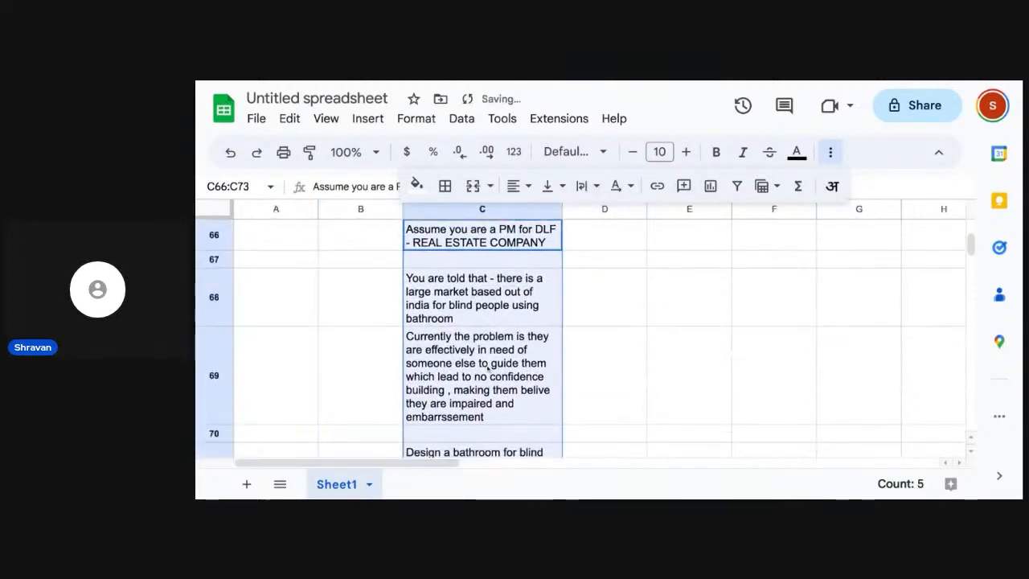
- Scroll back up to the prompt and deselect the wrapped C66:C73 rows
scroll(up, 3)
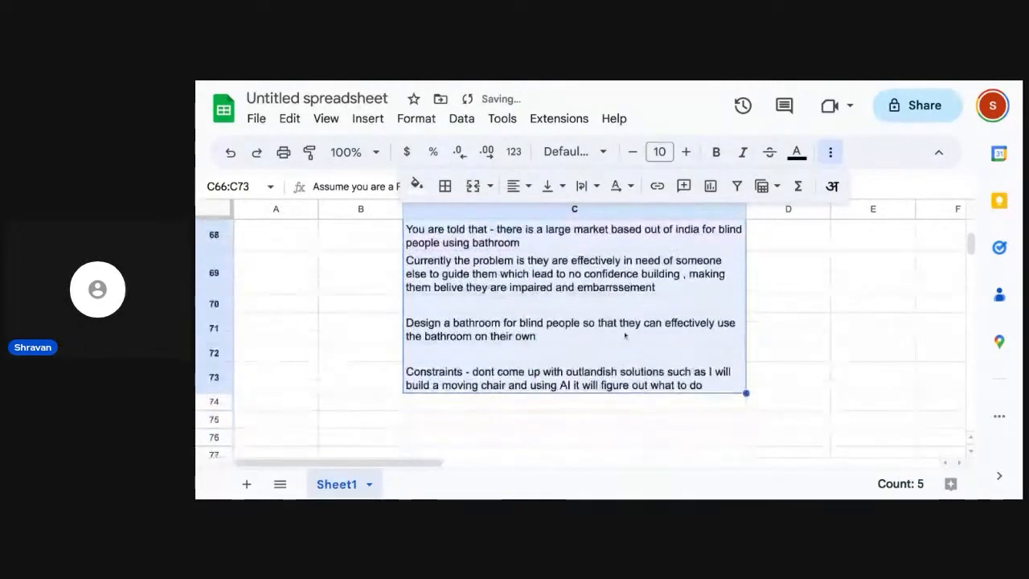
click(360, 325)
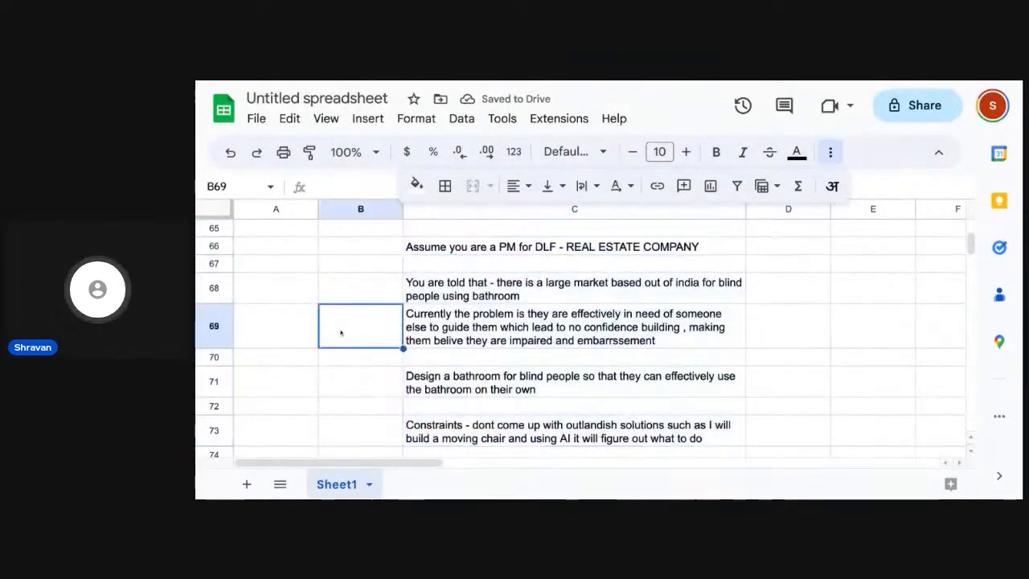